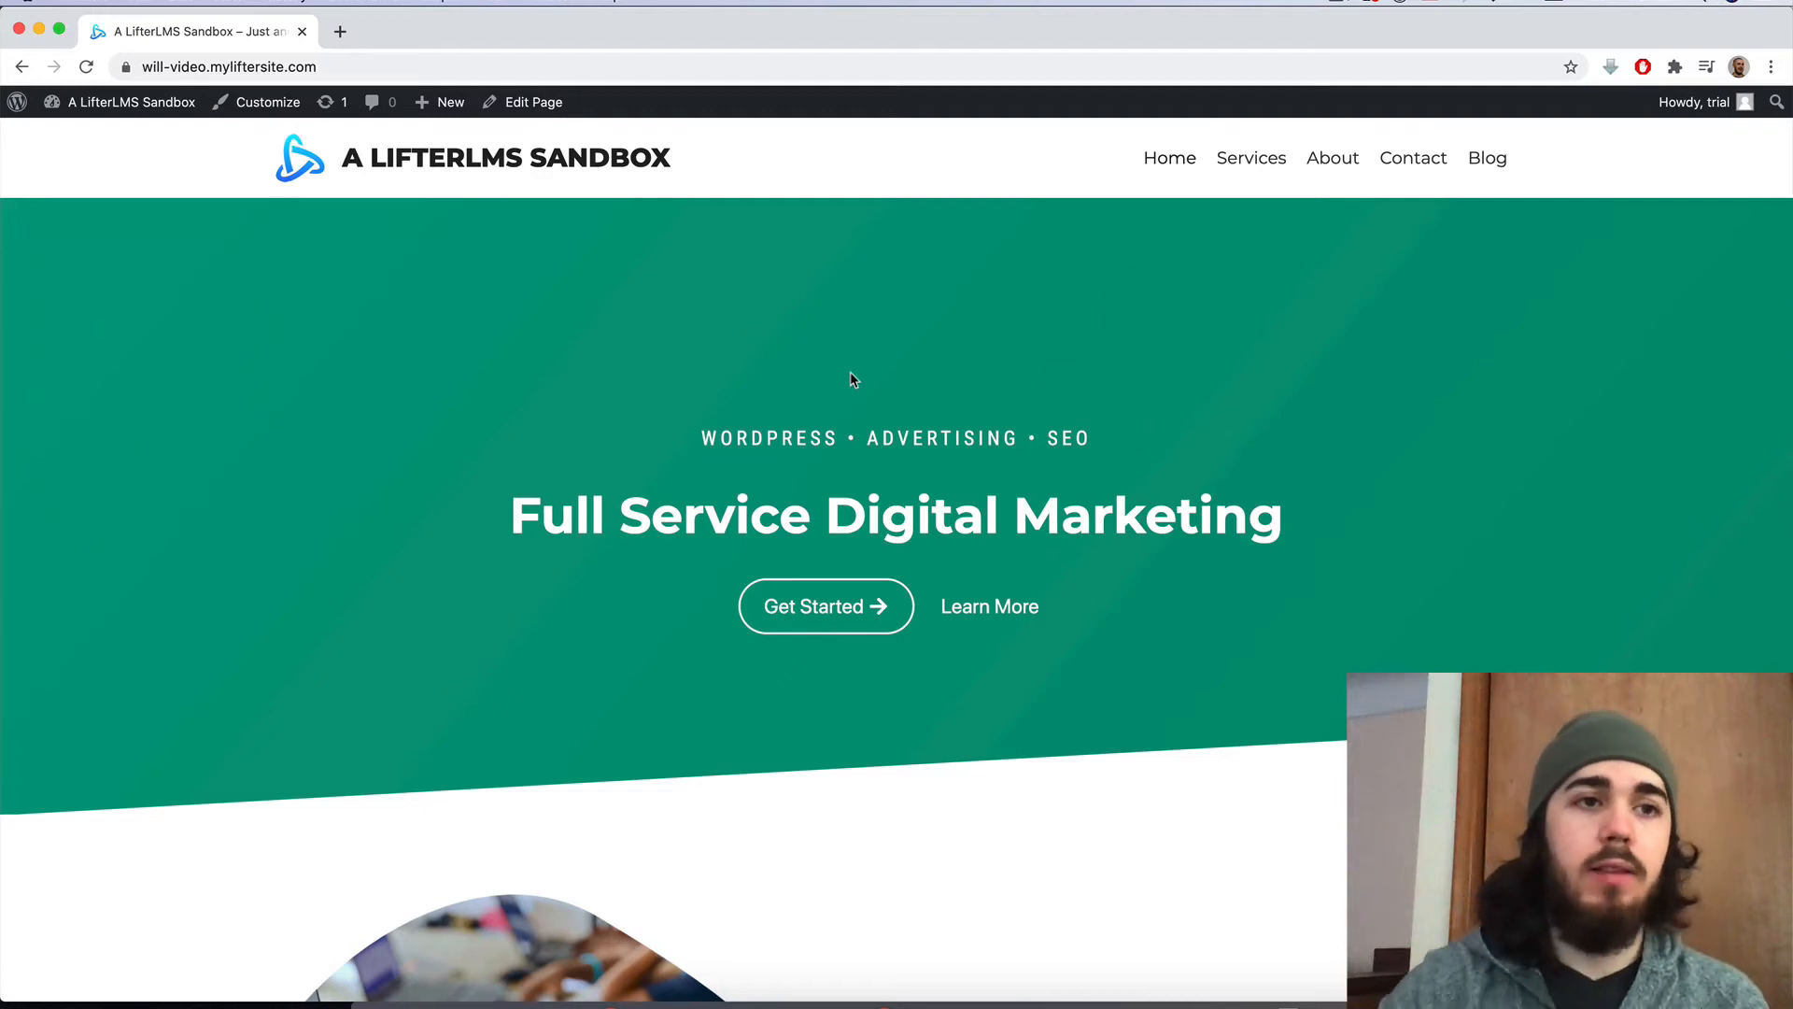
Reach the WordPress admin dashboard from the site's admin bar
left_click(129, 101)
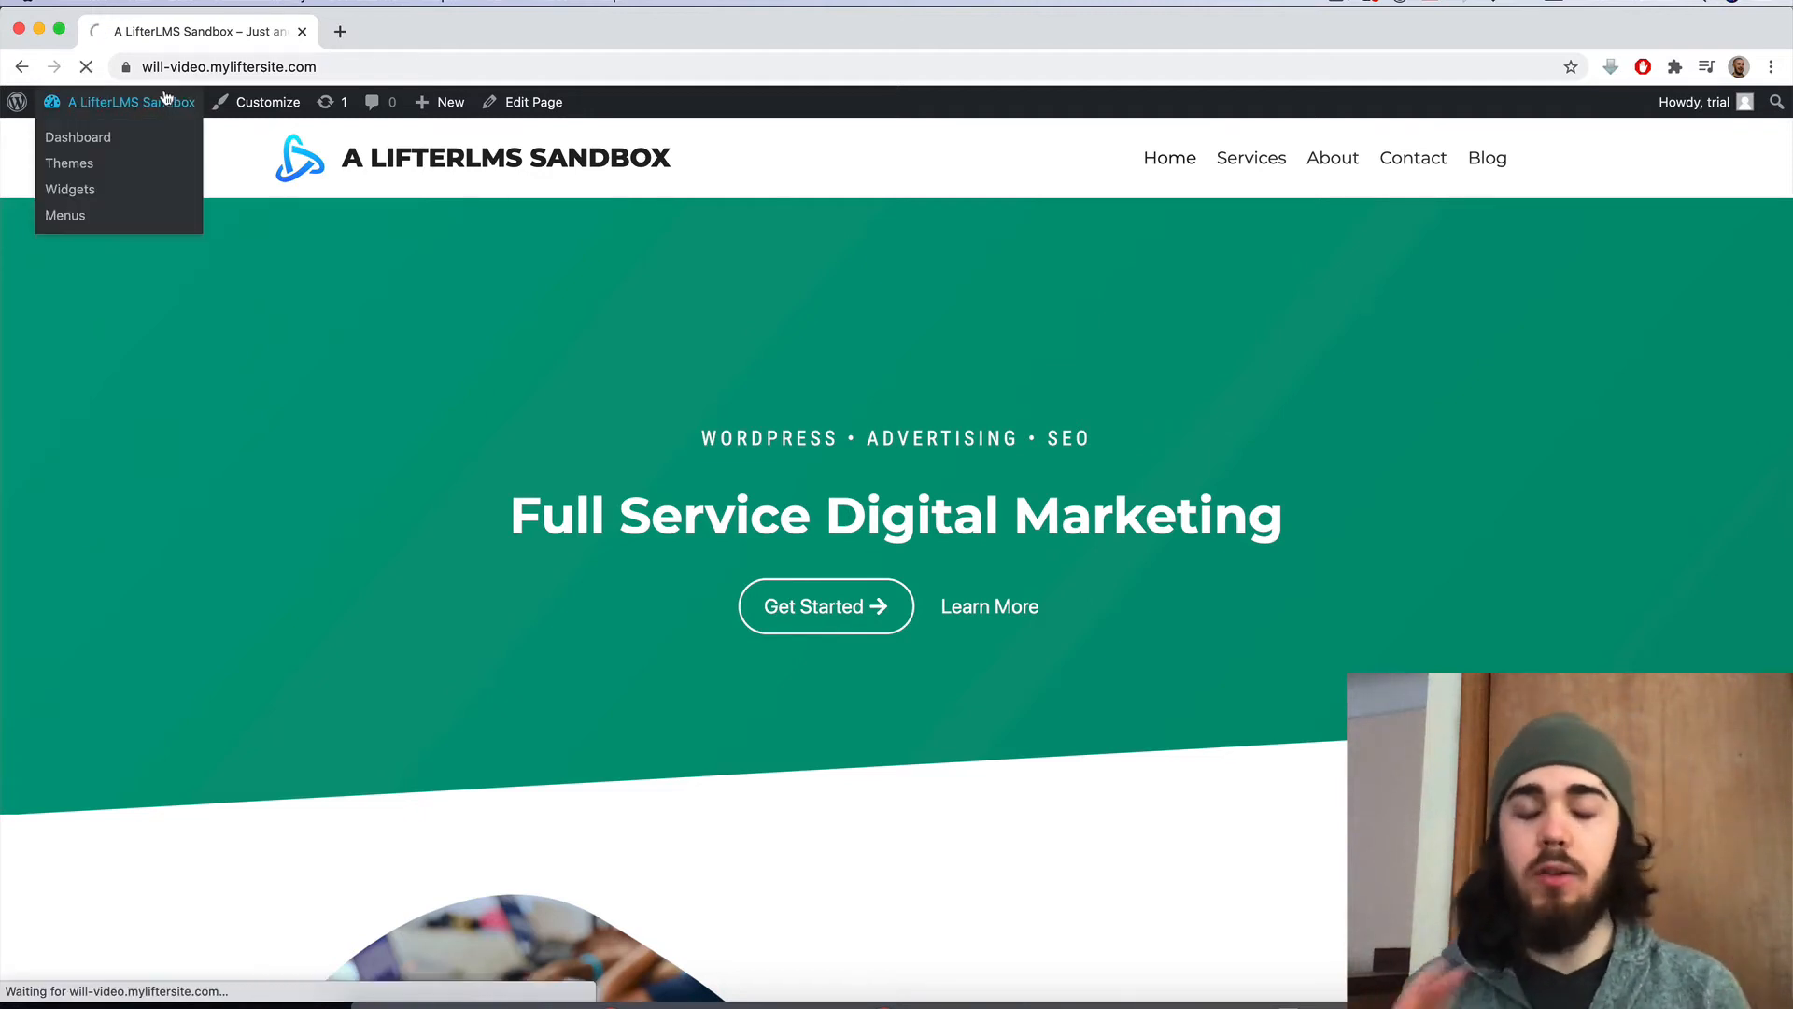
left_click(79, 136)
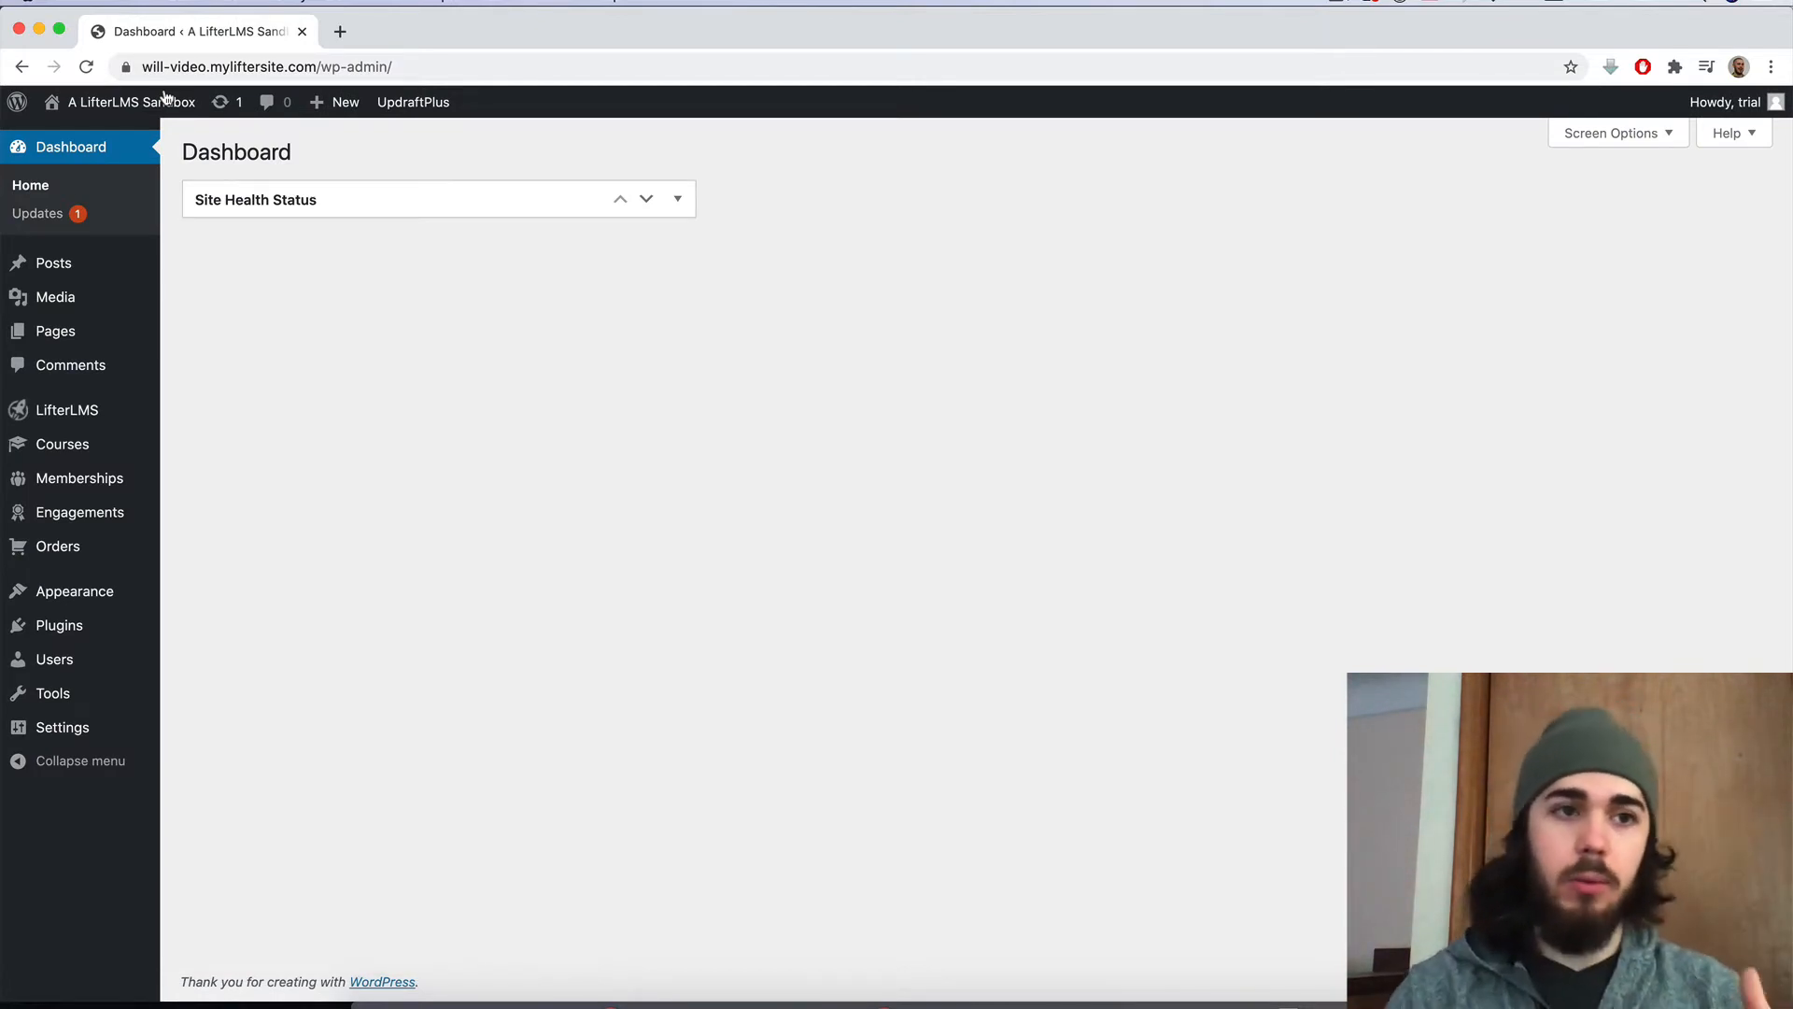
mouse_move(67, 409)
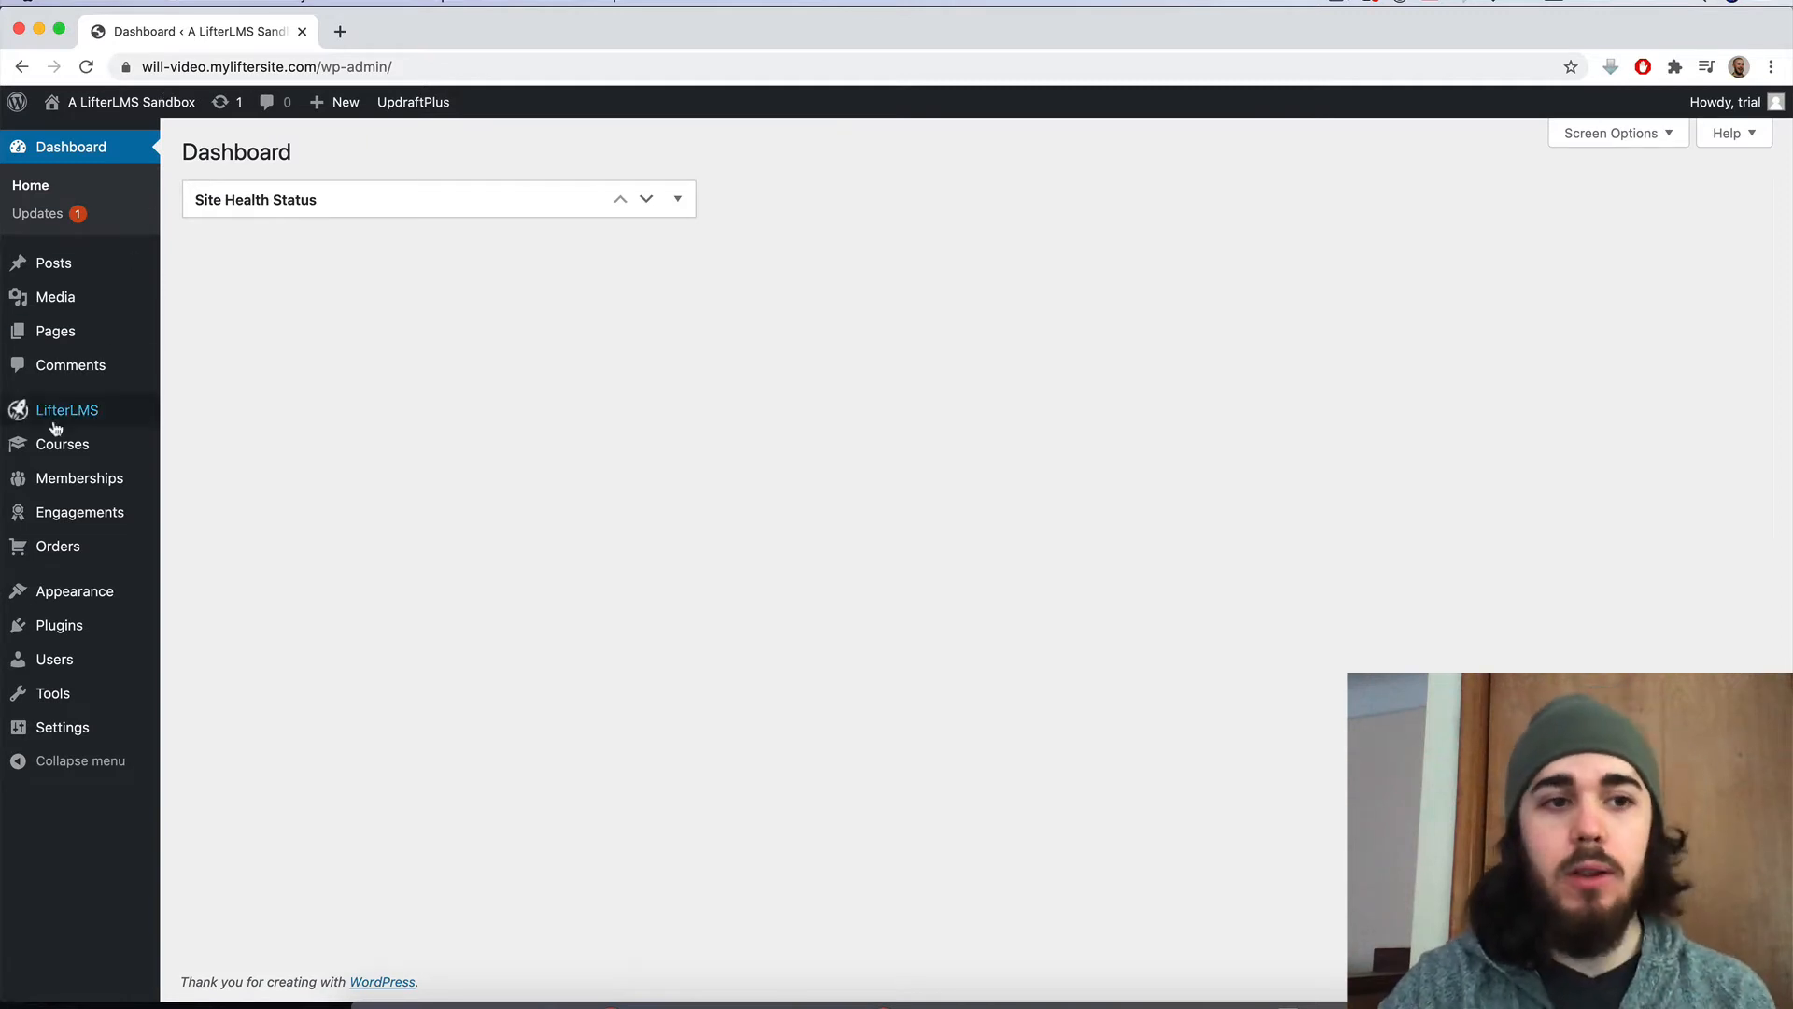
Load Course Template in the course builder with all sections expanded to show lessons
left_click(60, 445)
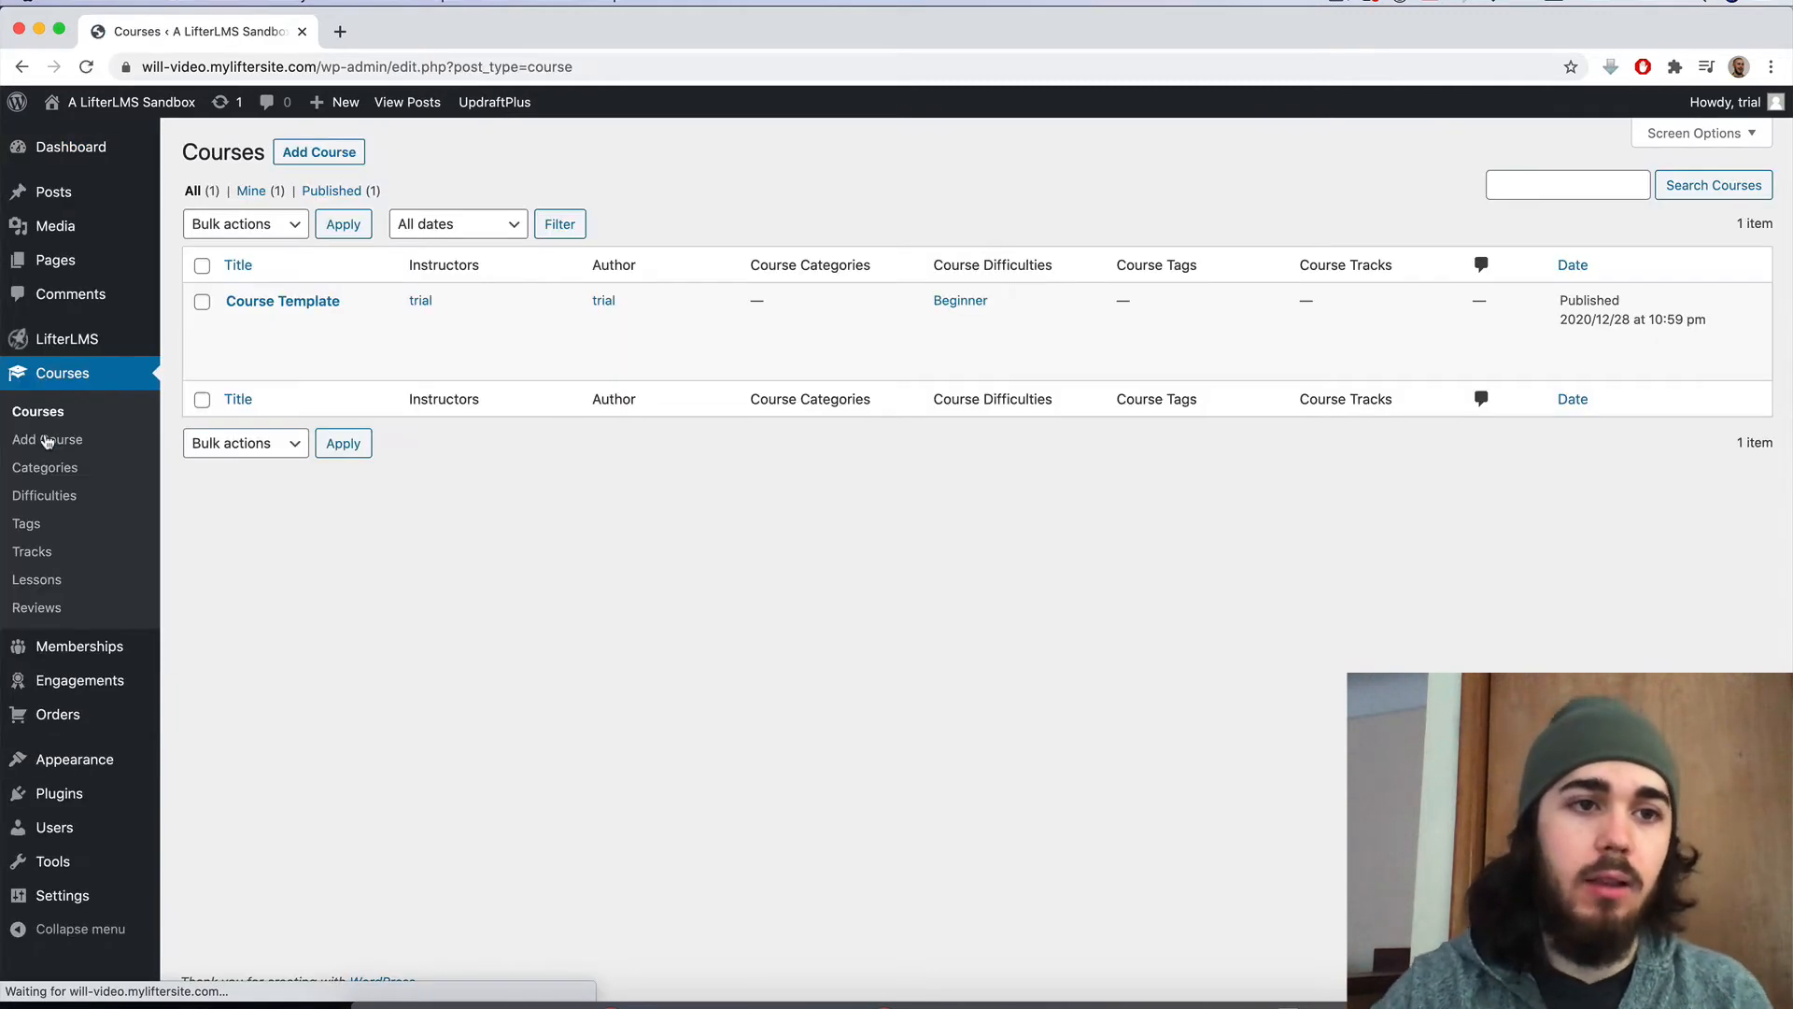
mouse_move(282, 301)
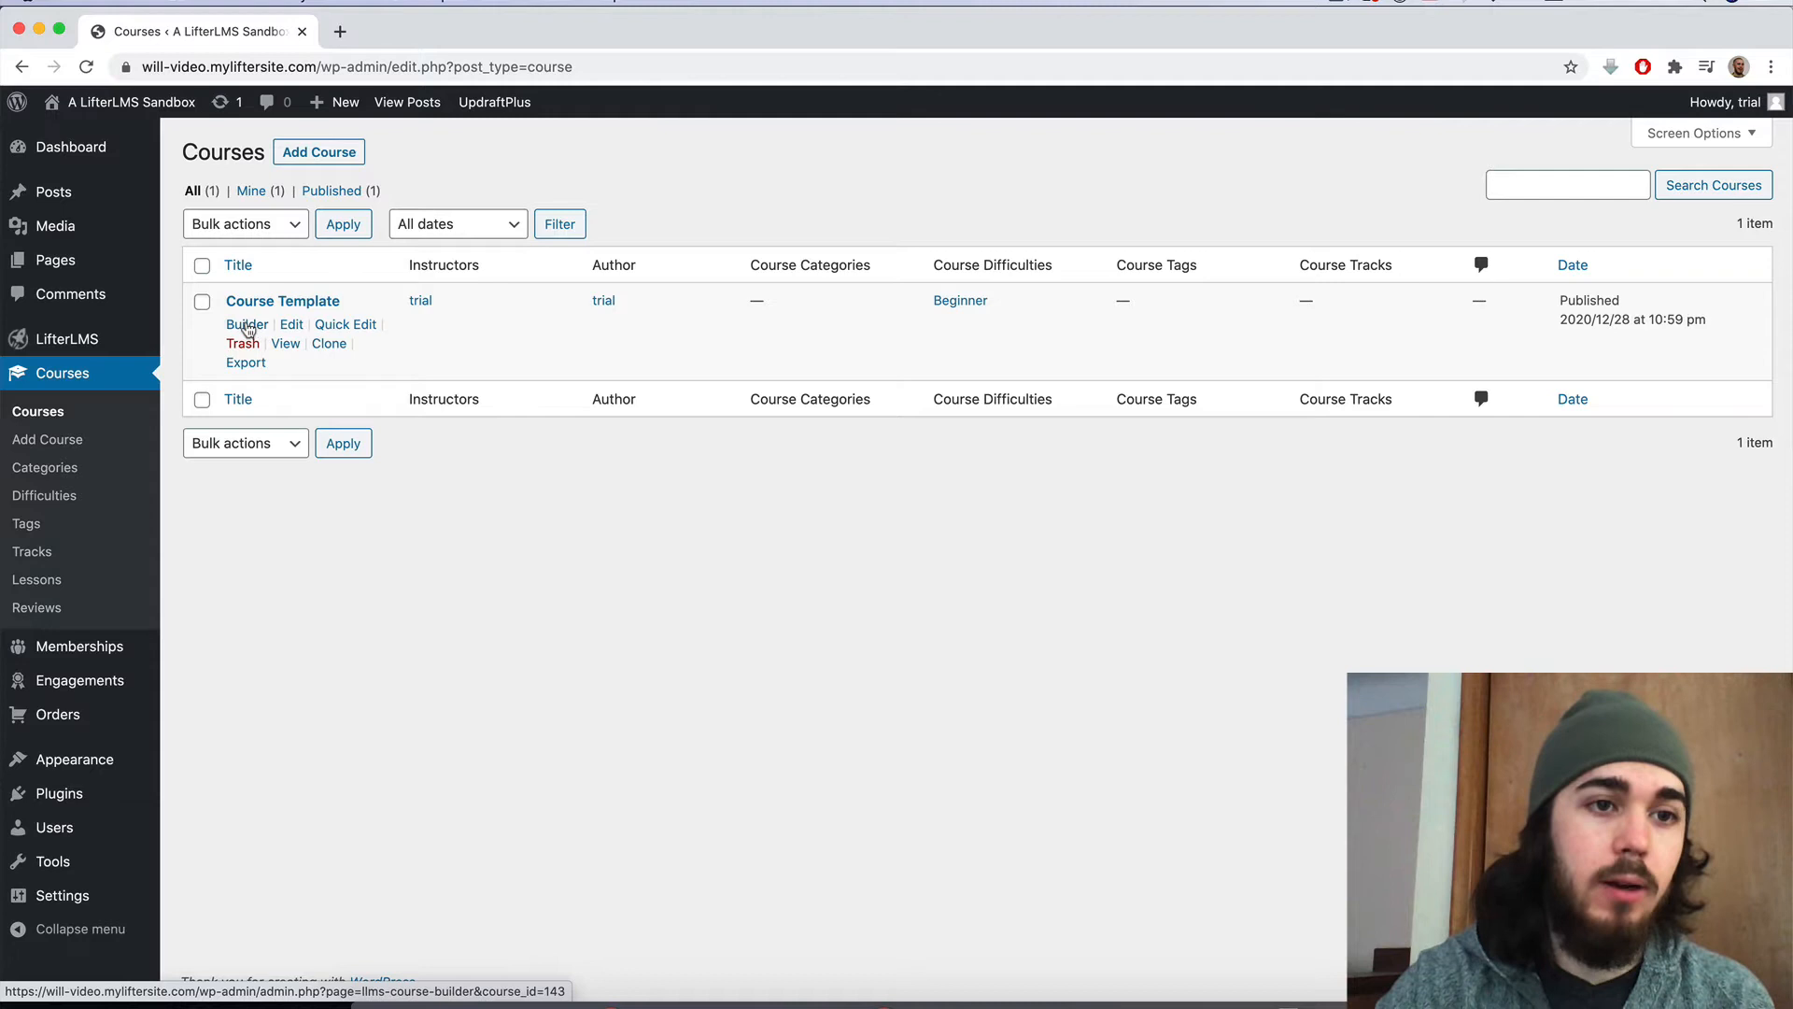
left_click(247, 324)
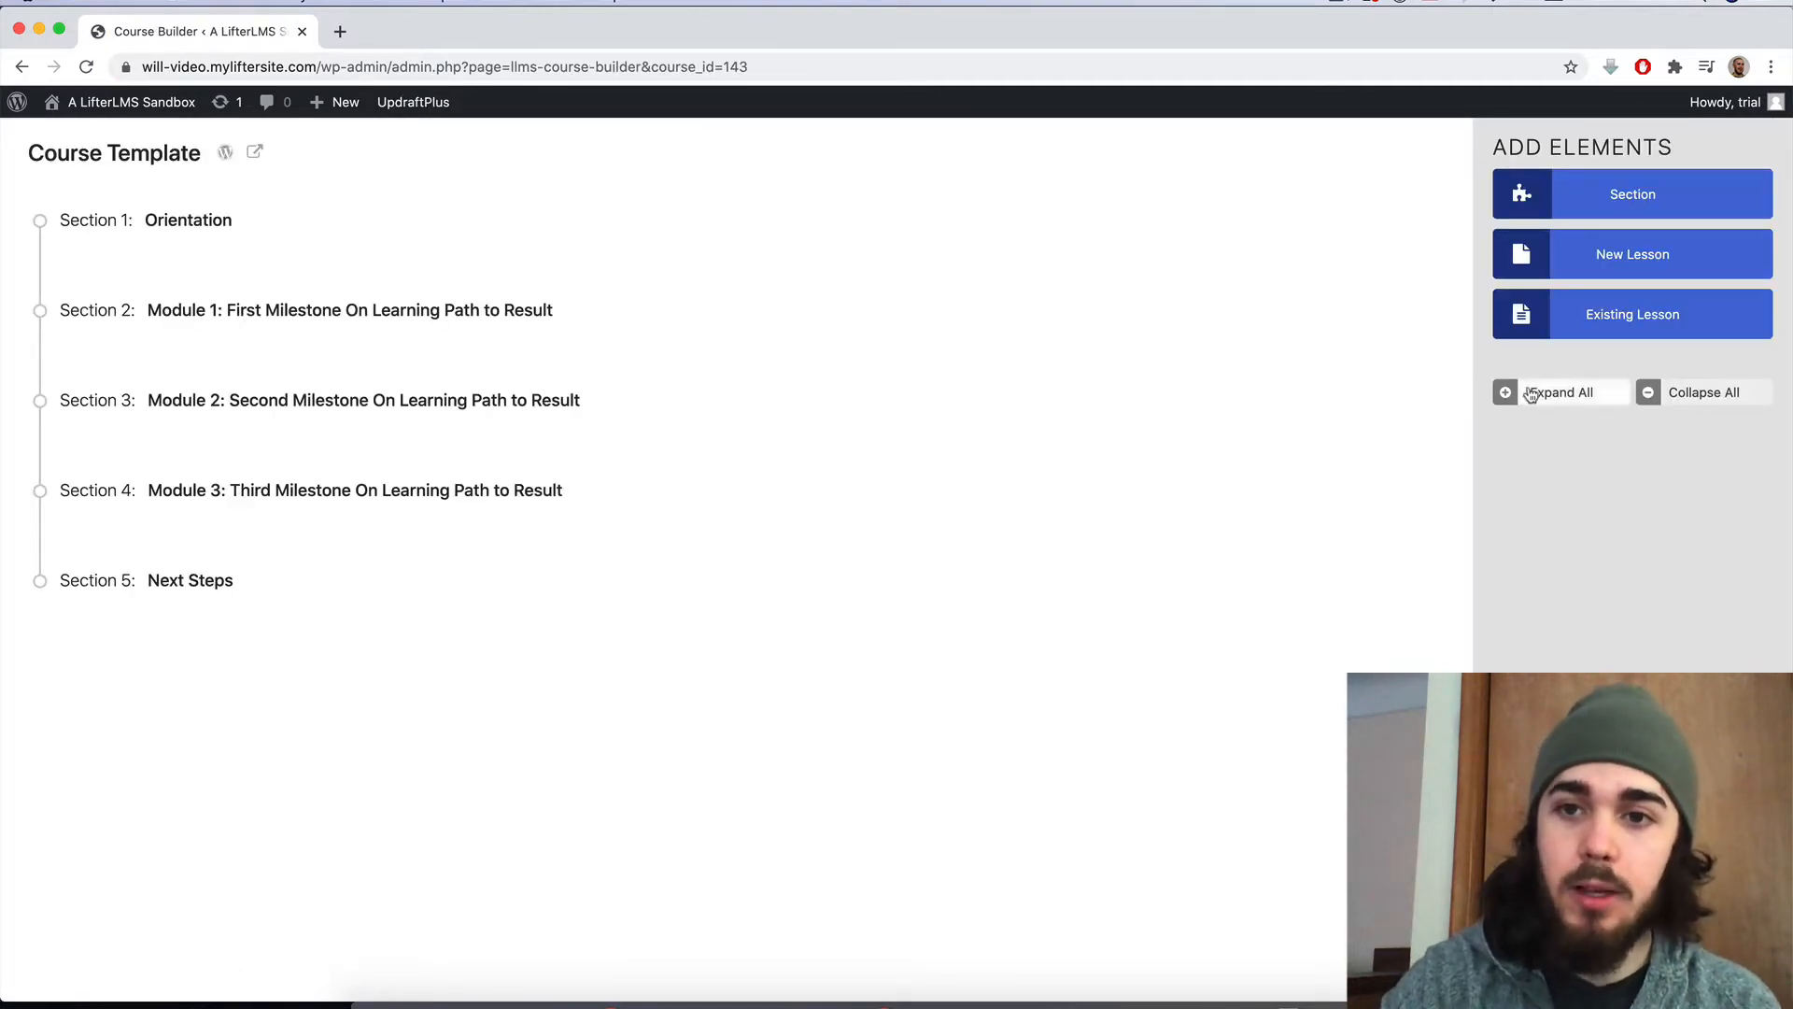
left_click(1561, 391)
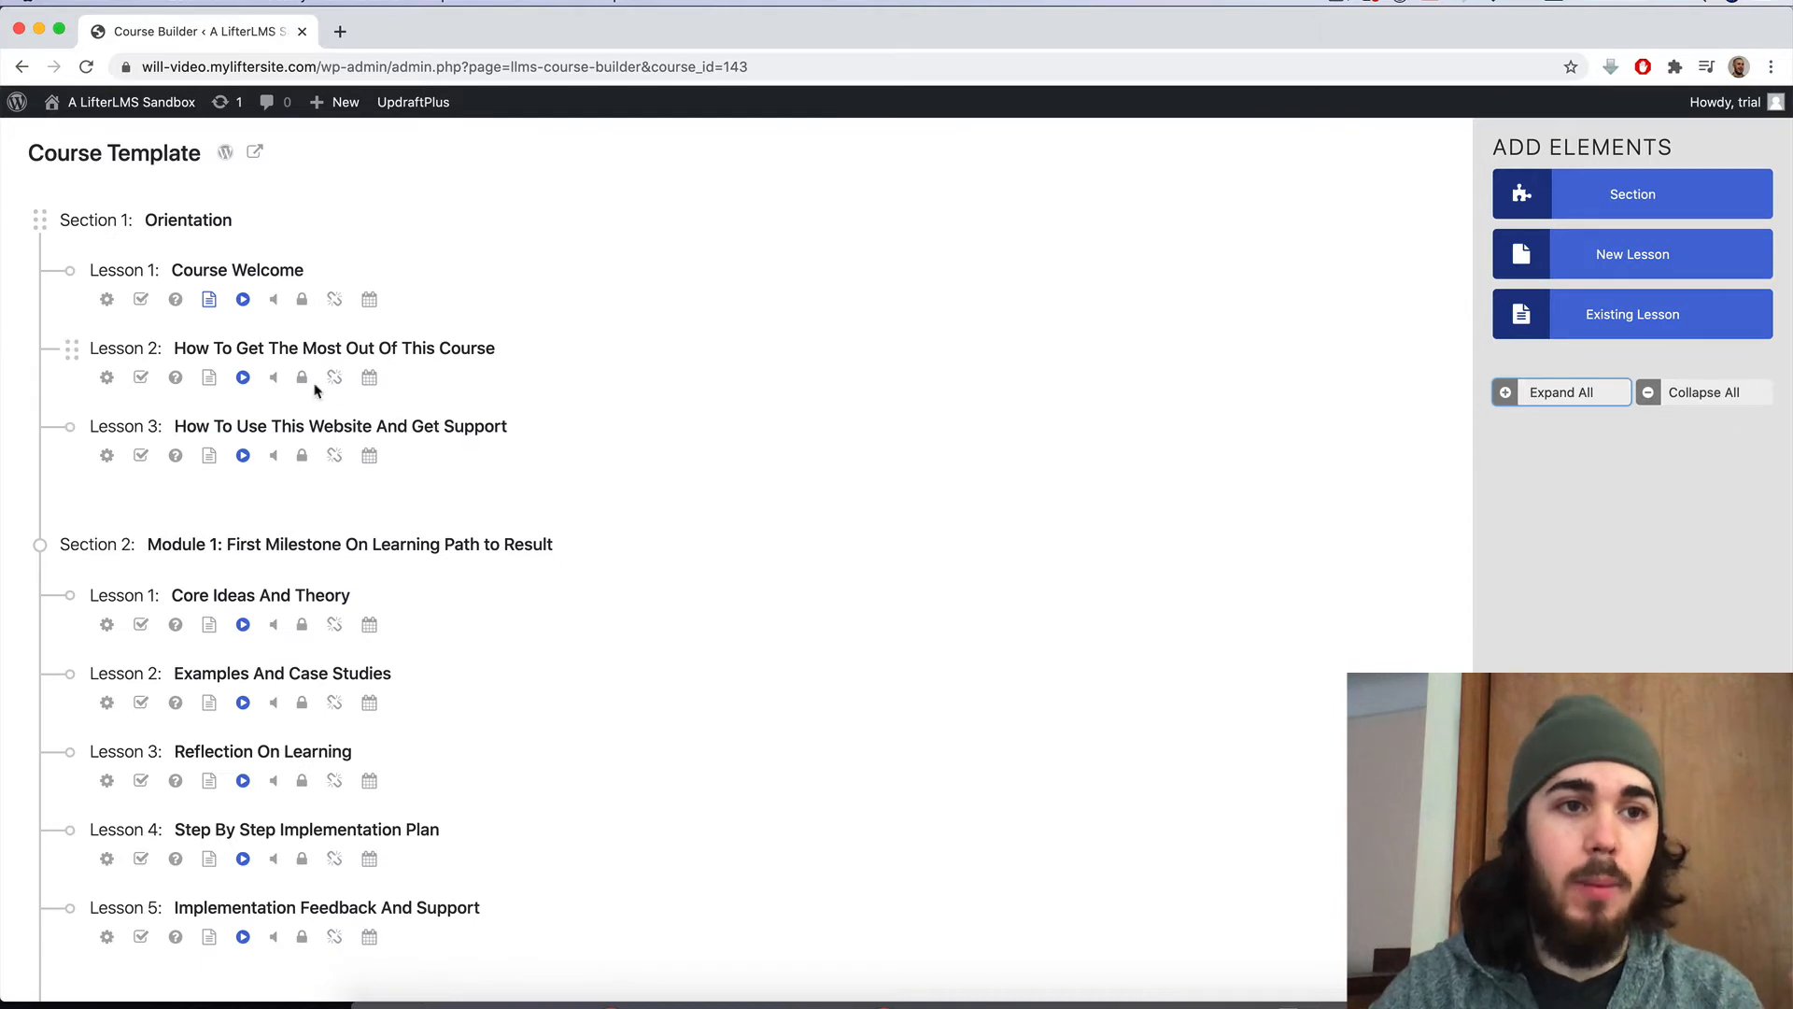
mouse_move(175, 377)
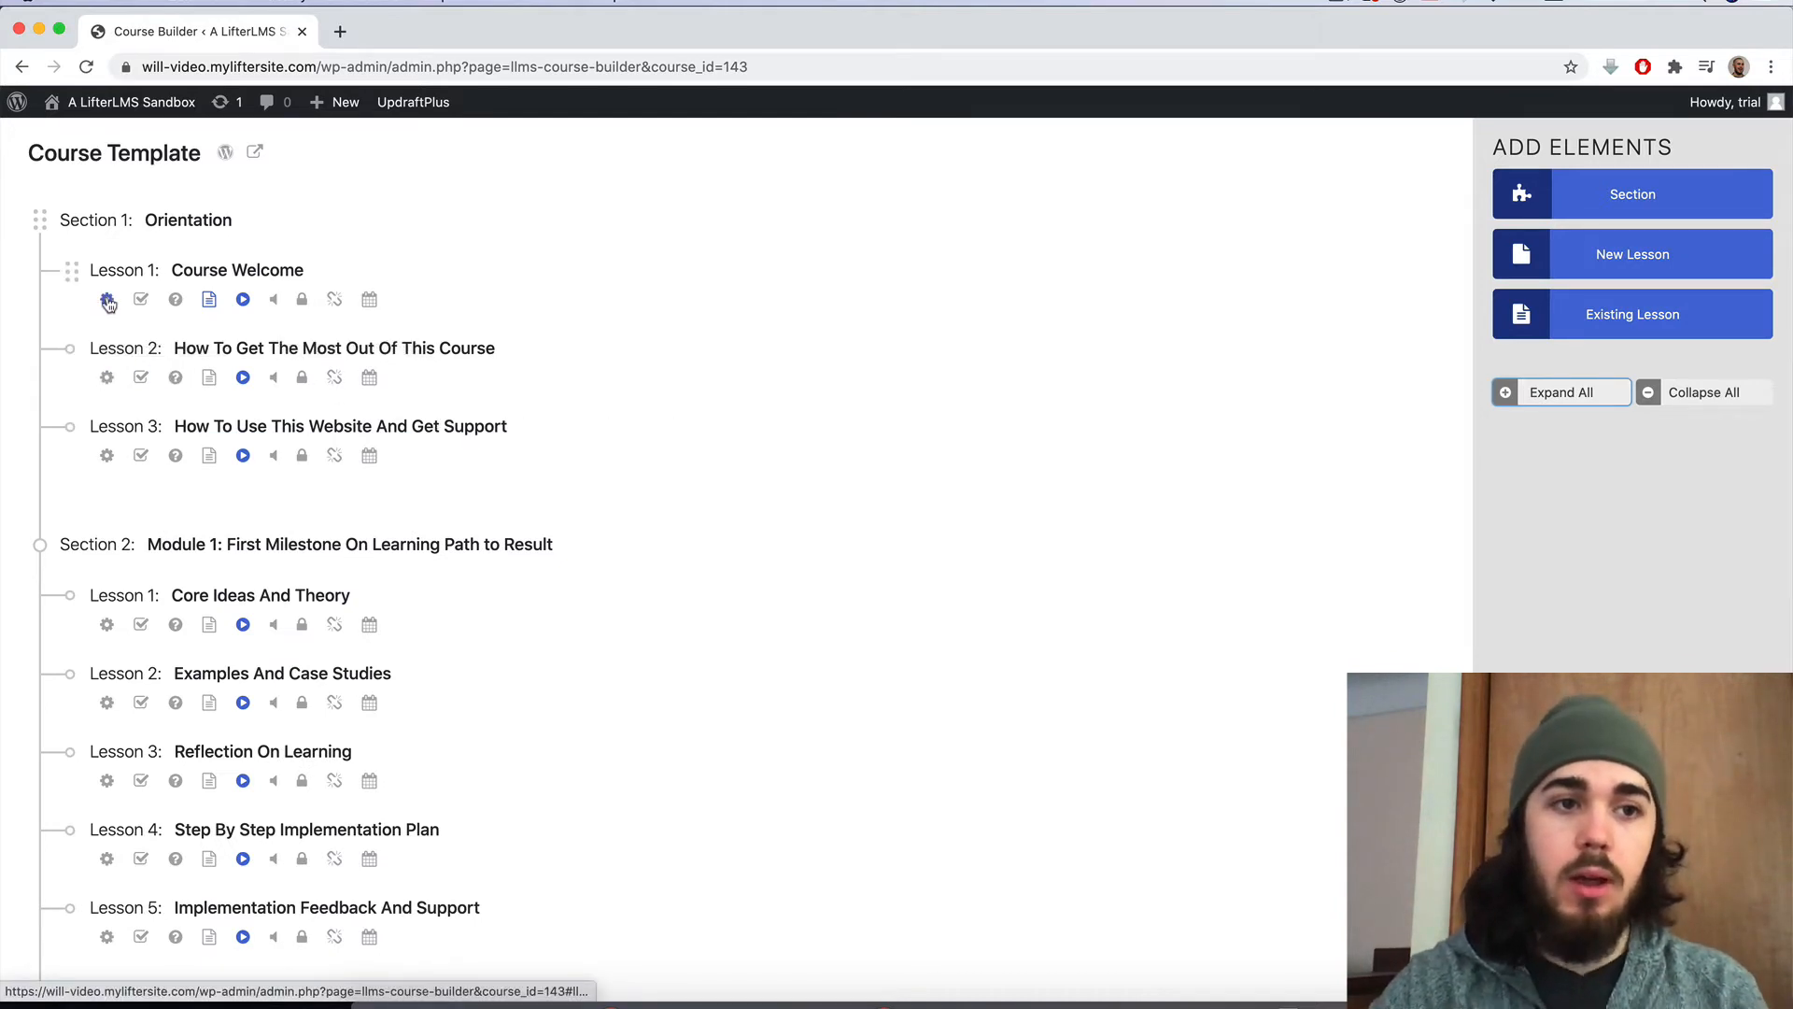
Set Lesson 1: Course Welcome as the prerequisite of How To Get The Most Out Of This Course
left_click(107, 299)
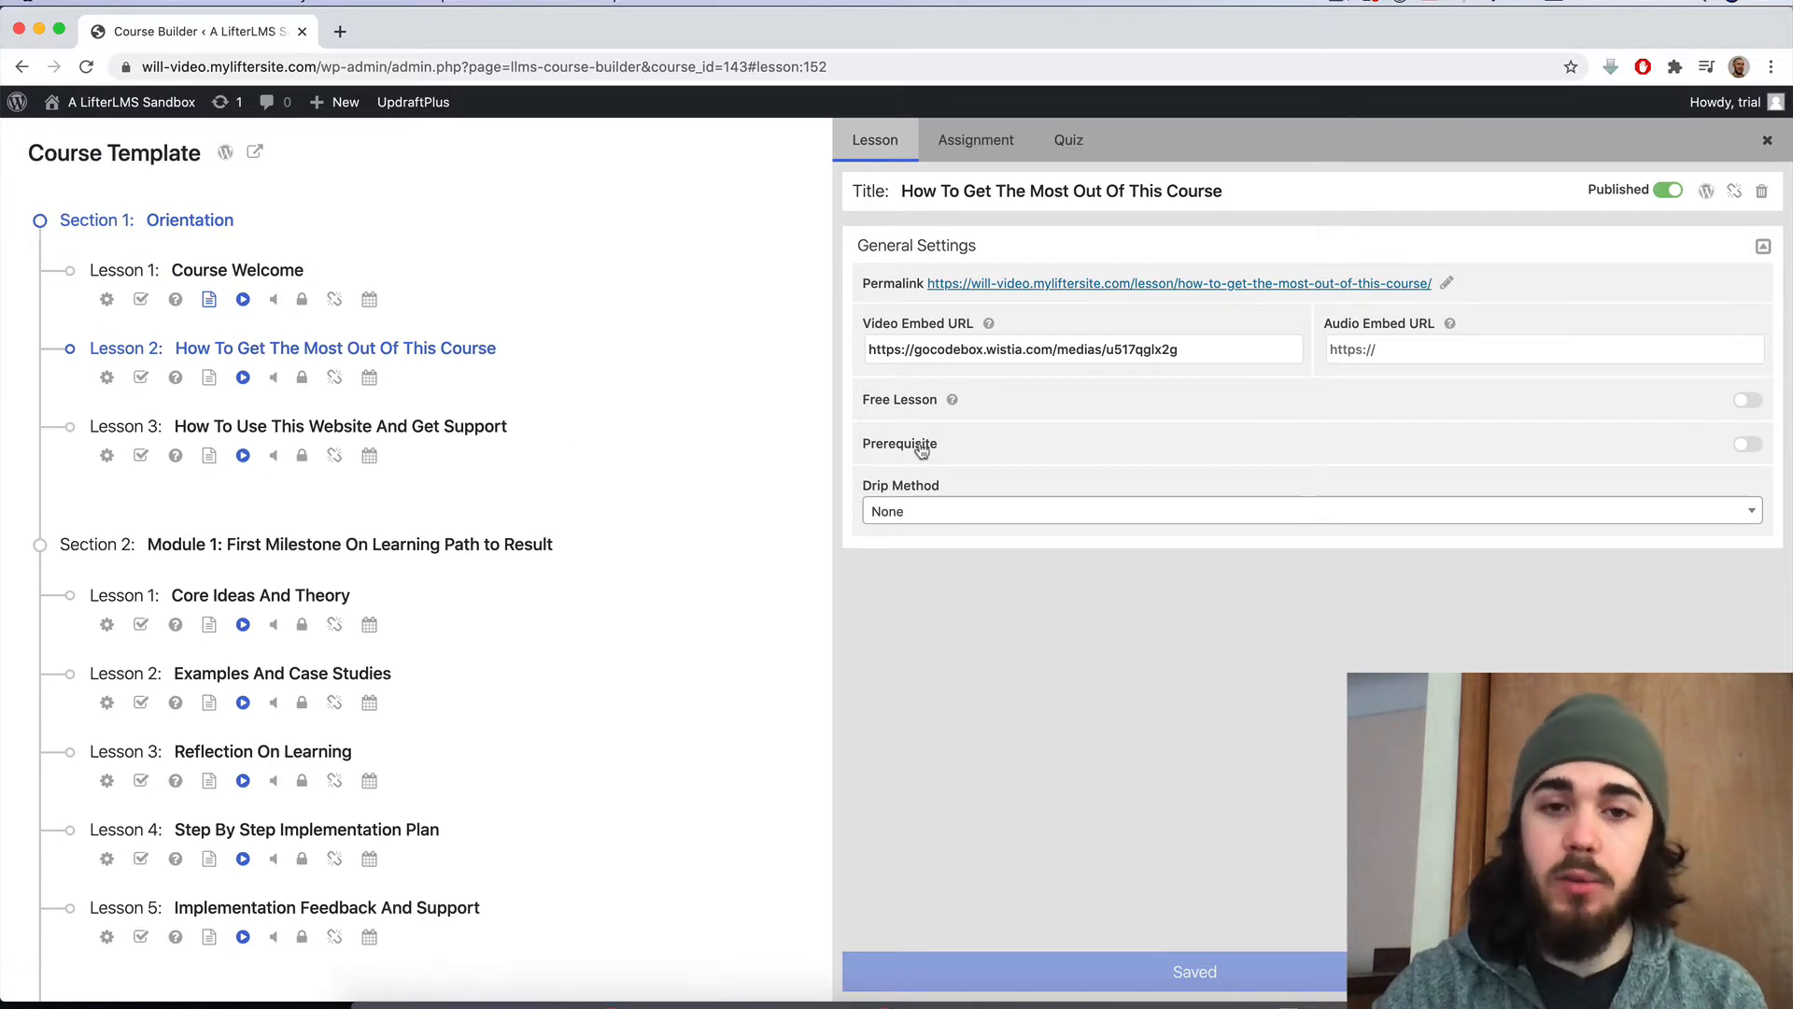
left_click(1747, 445)
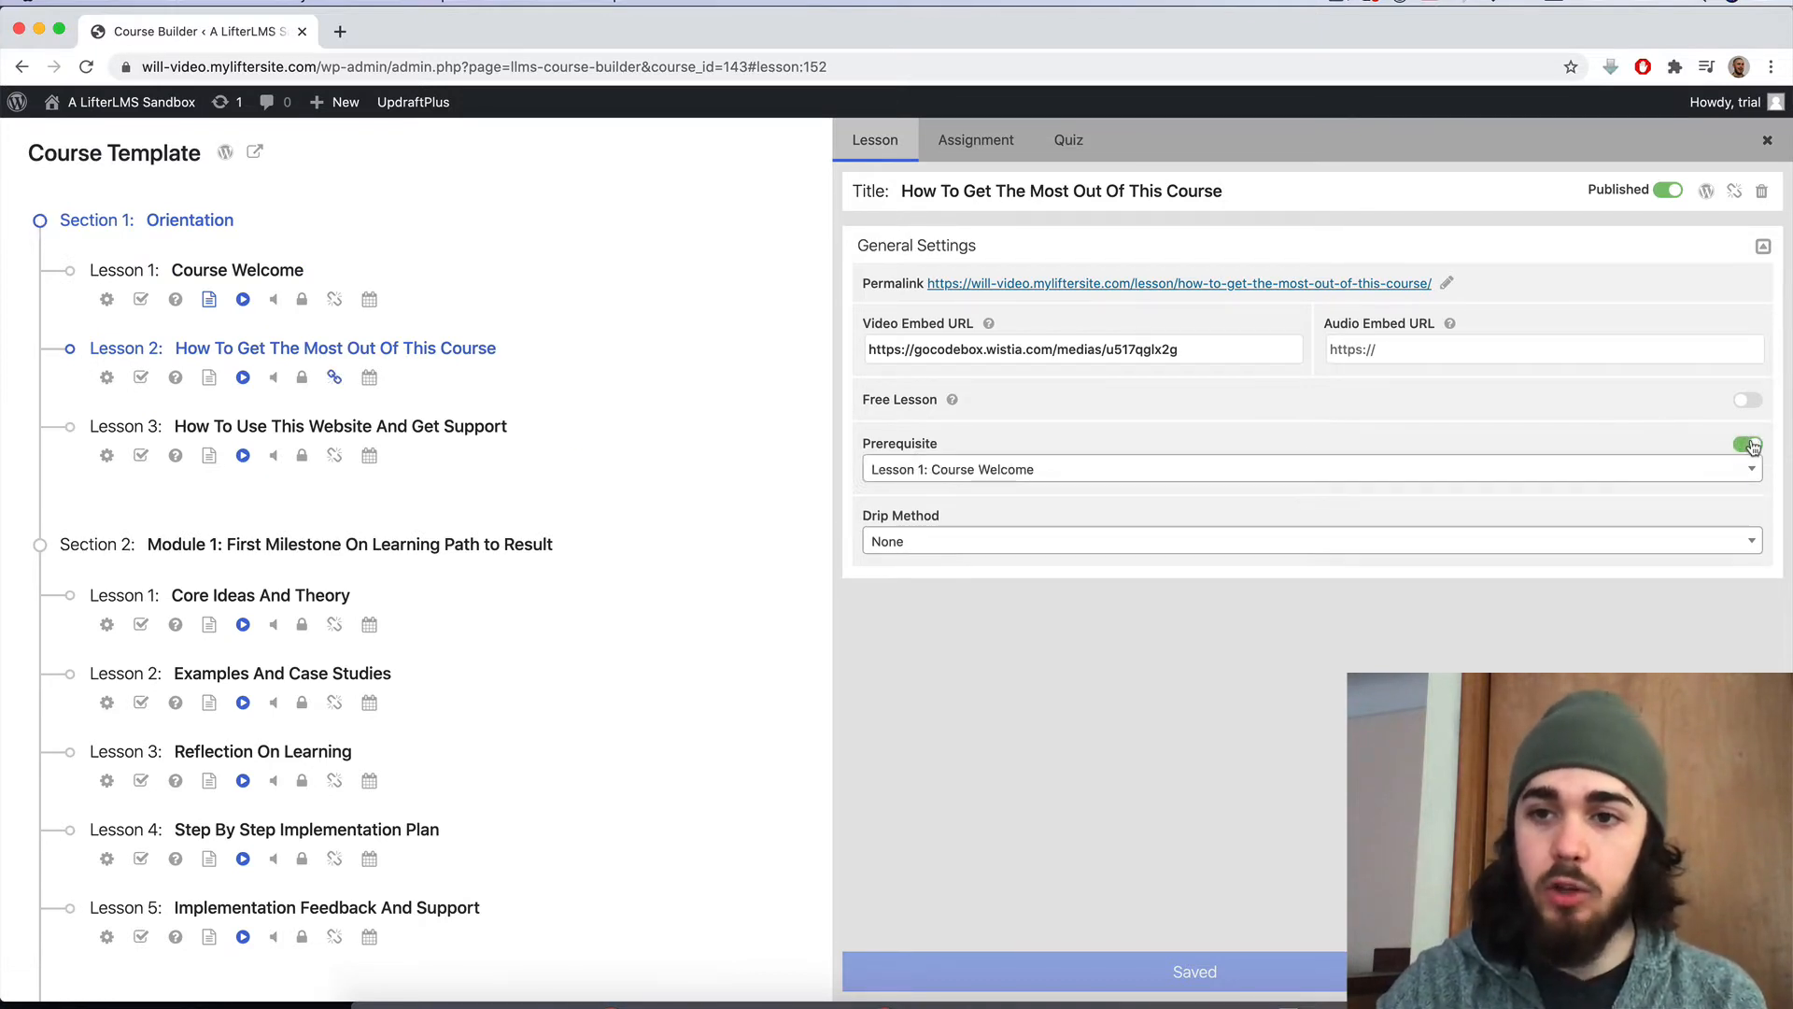
left_click(1311, 467)
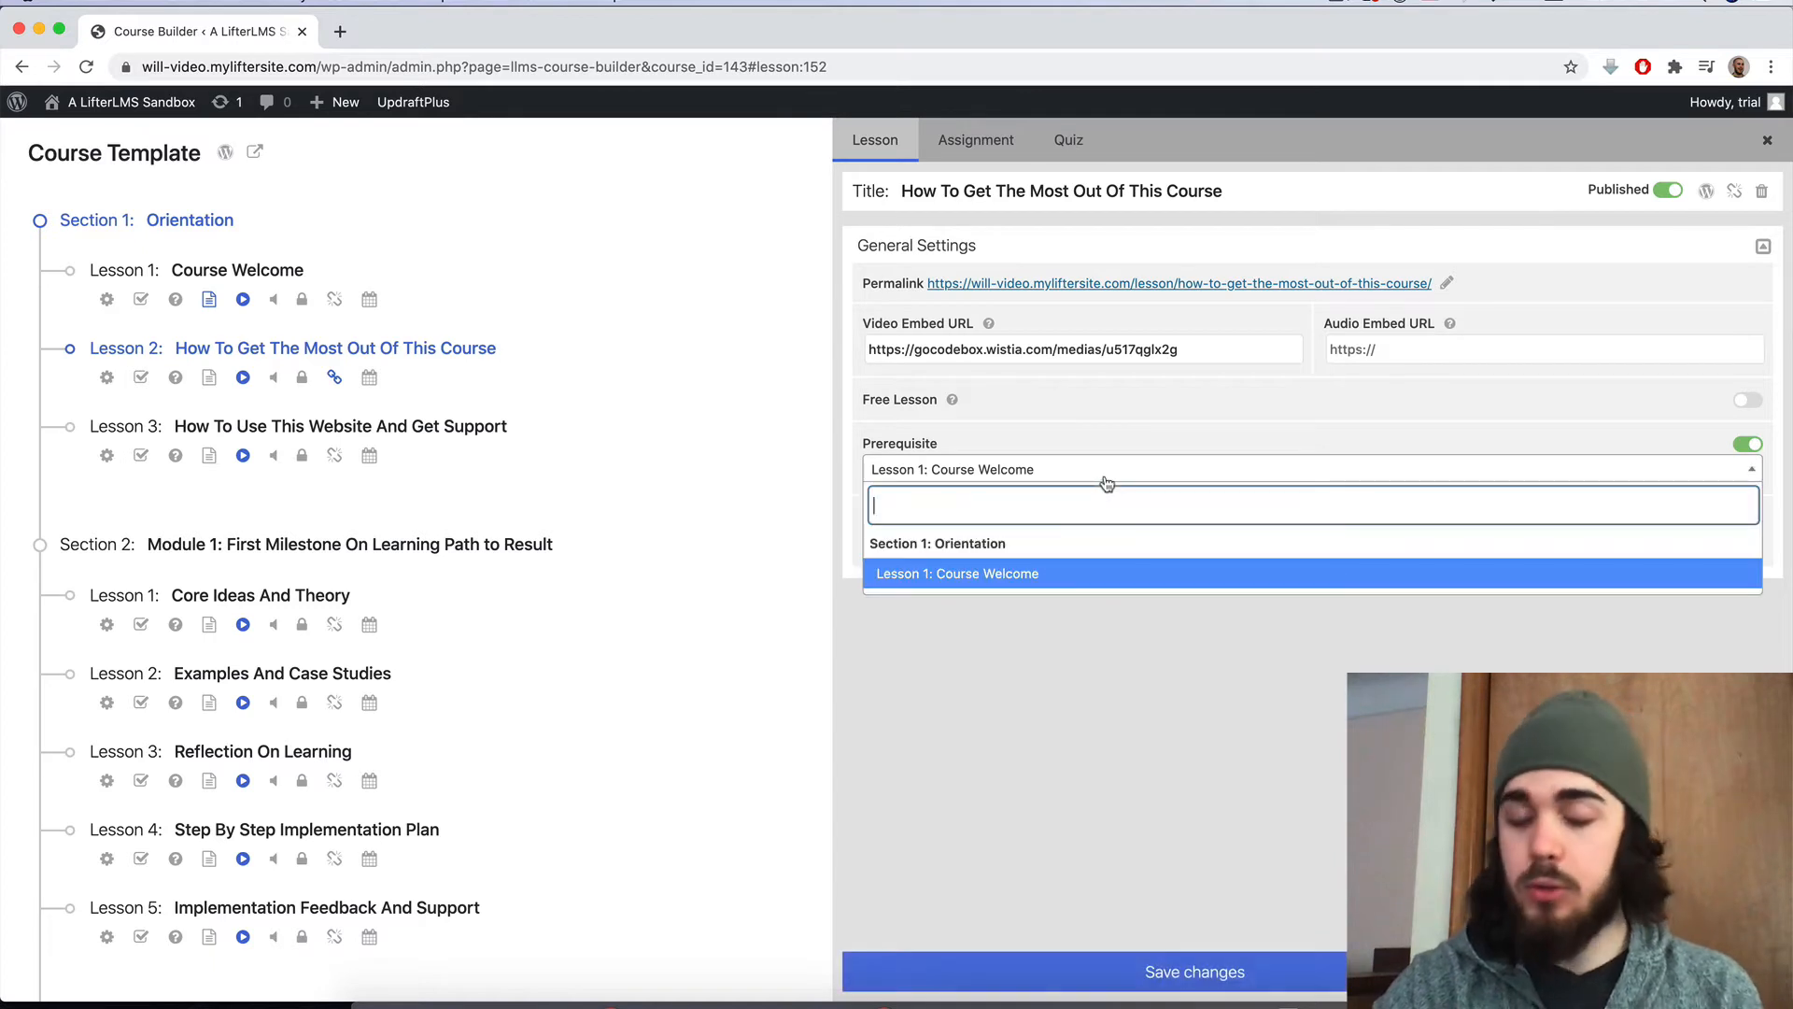
left_click(957, 574)
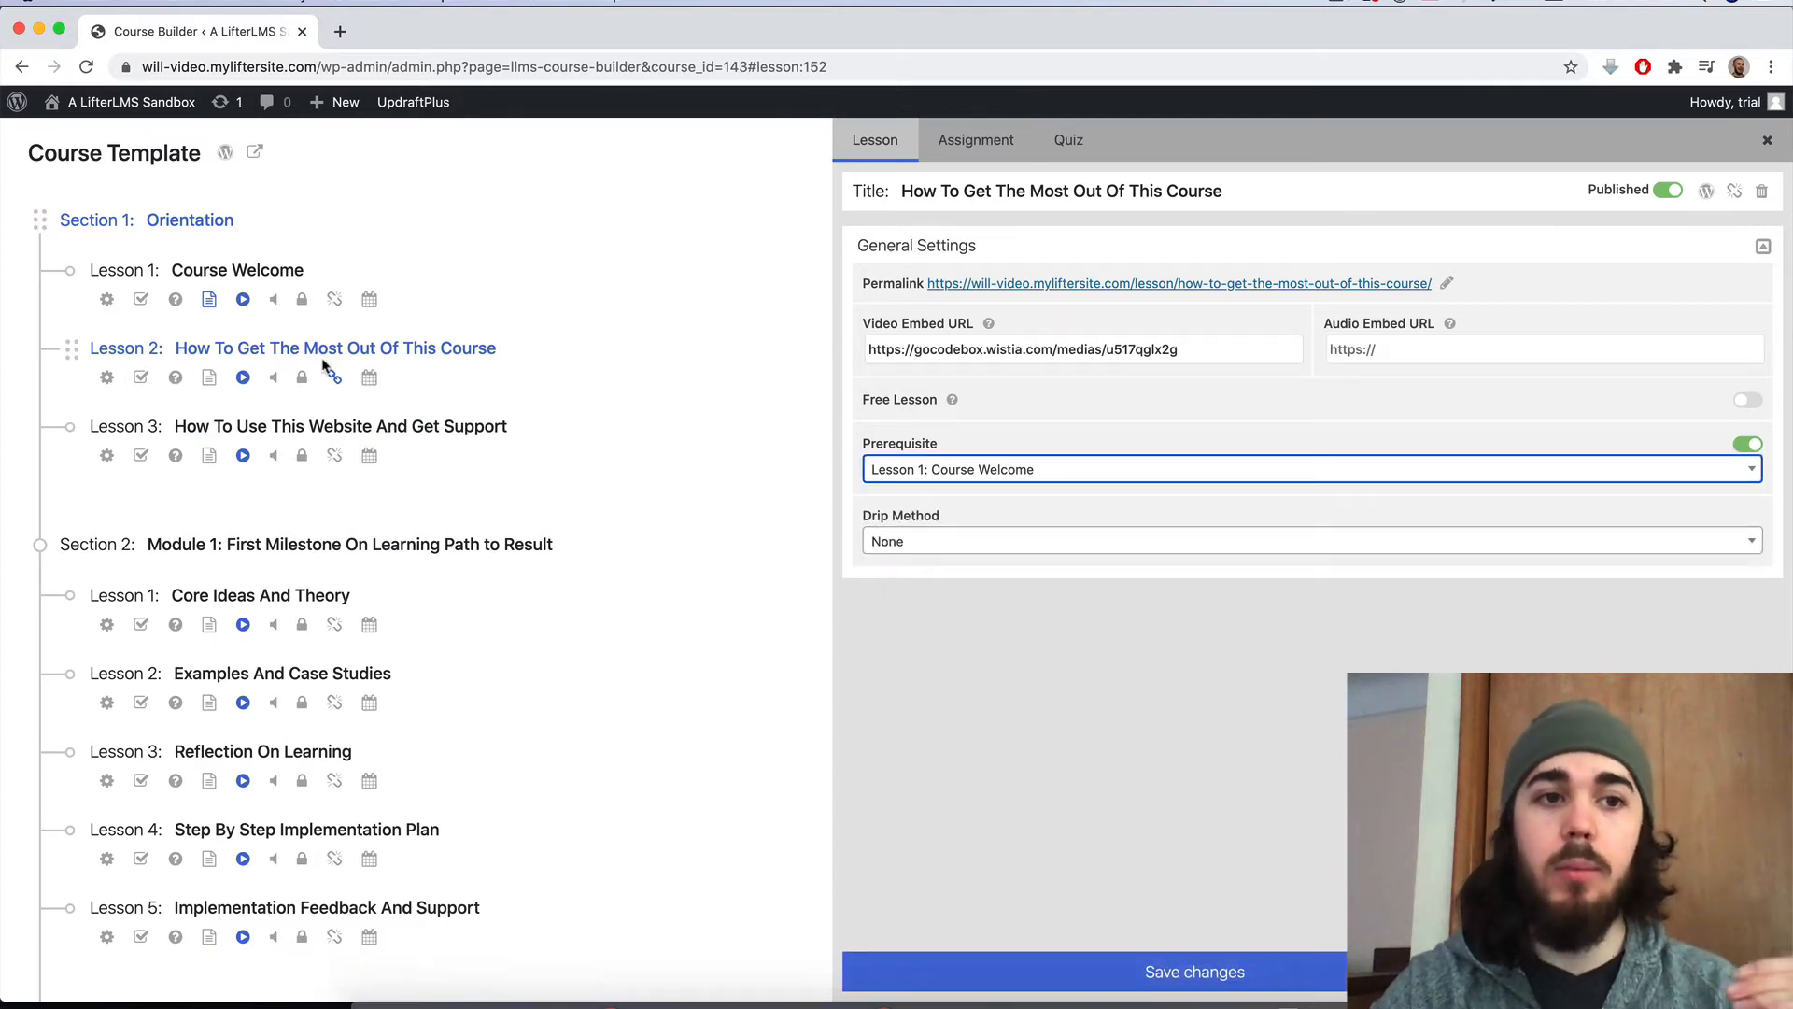
mouse_move(334, 378)
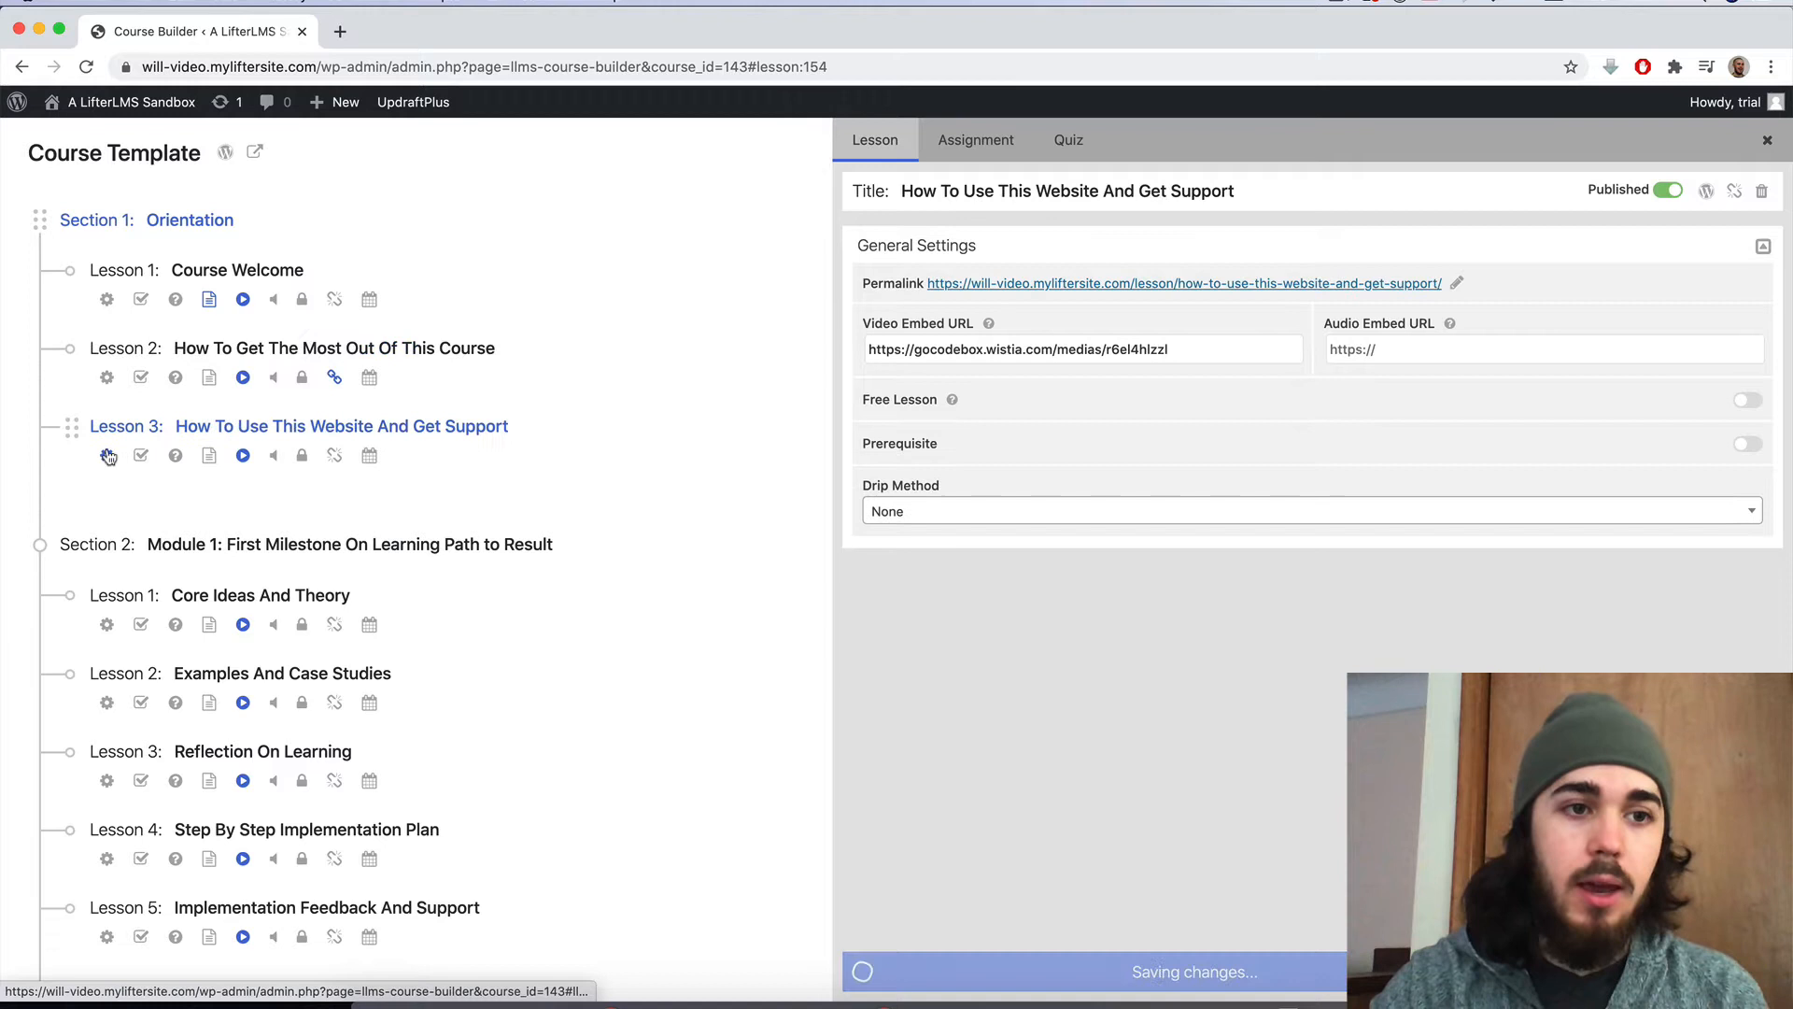
Give How To Use This Website And Get Support and Core Ideas And Theory each the previous lesson as prerequisite
left_click(1747, 444)
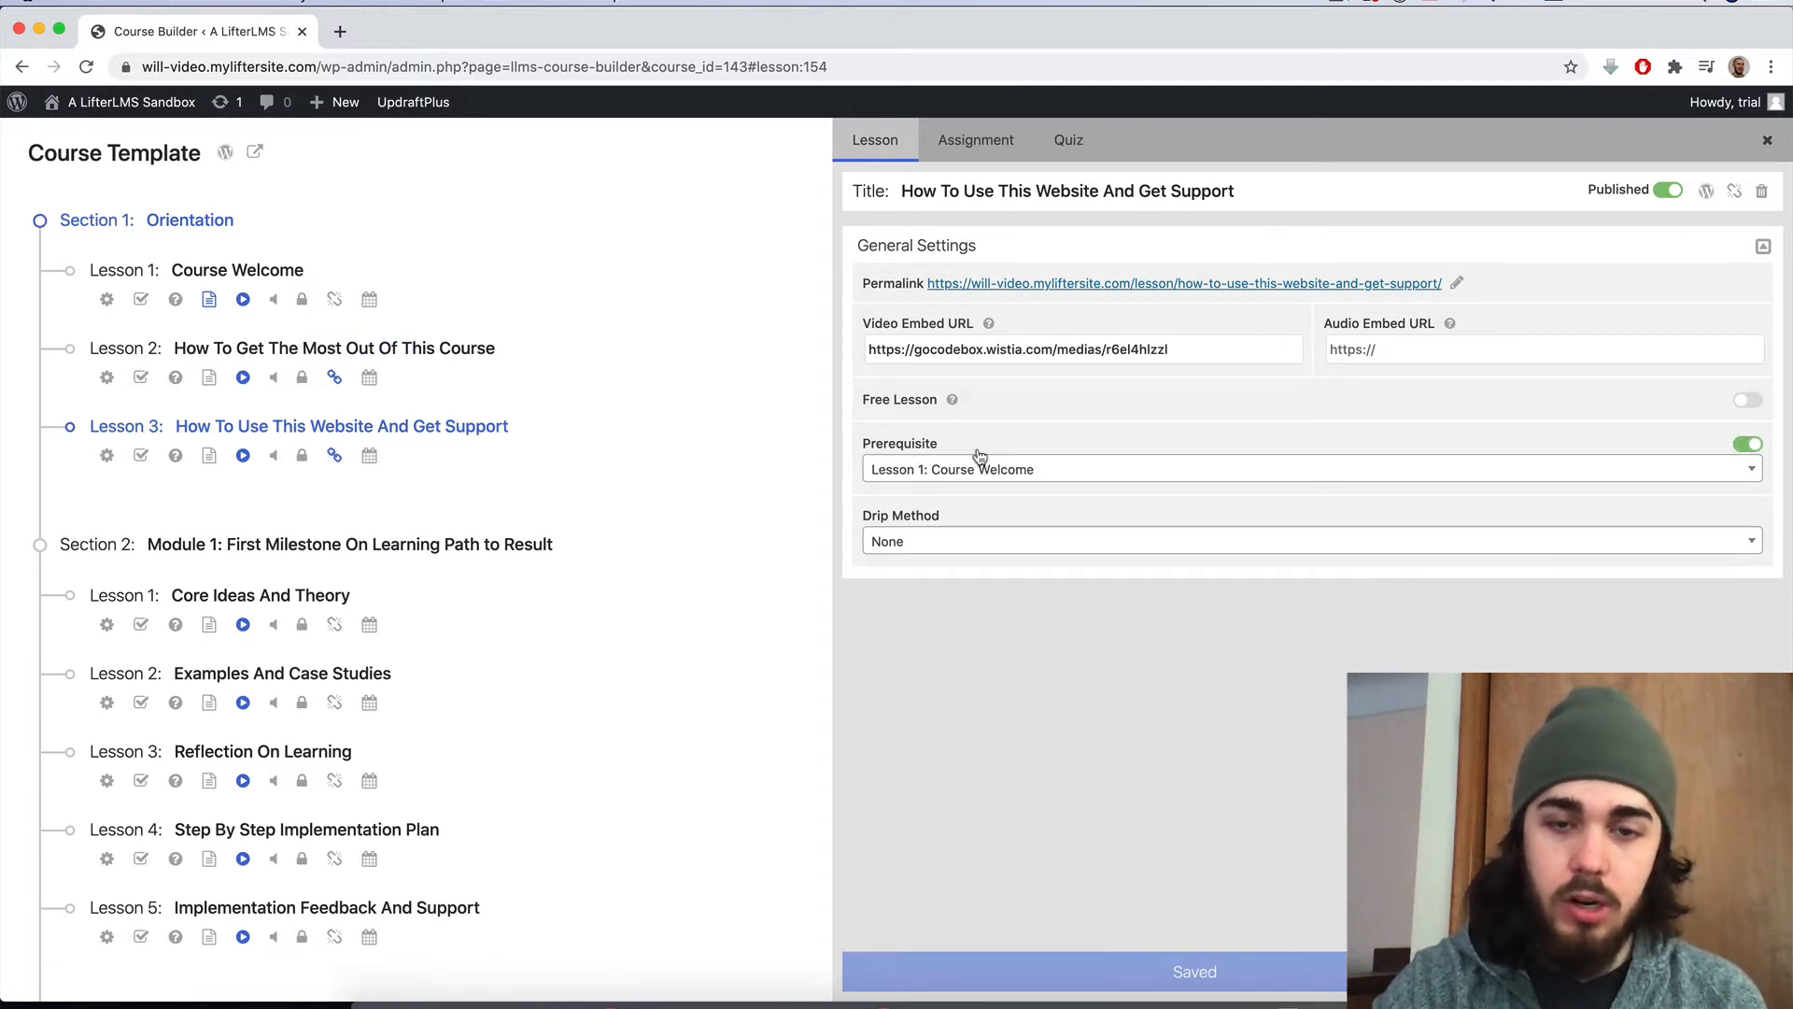
left_click(1310, 468)
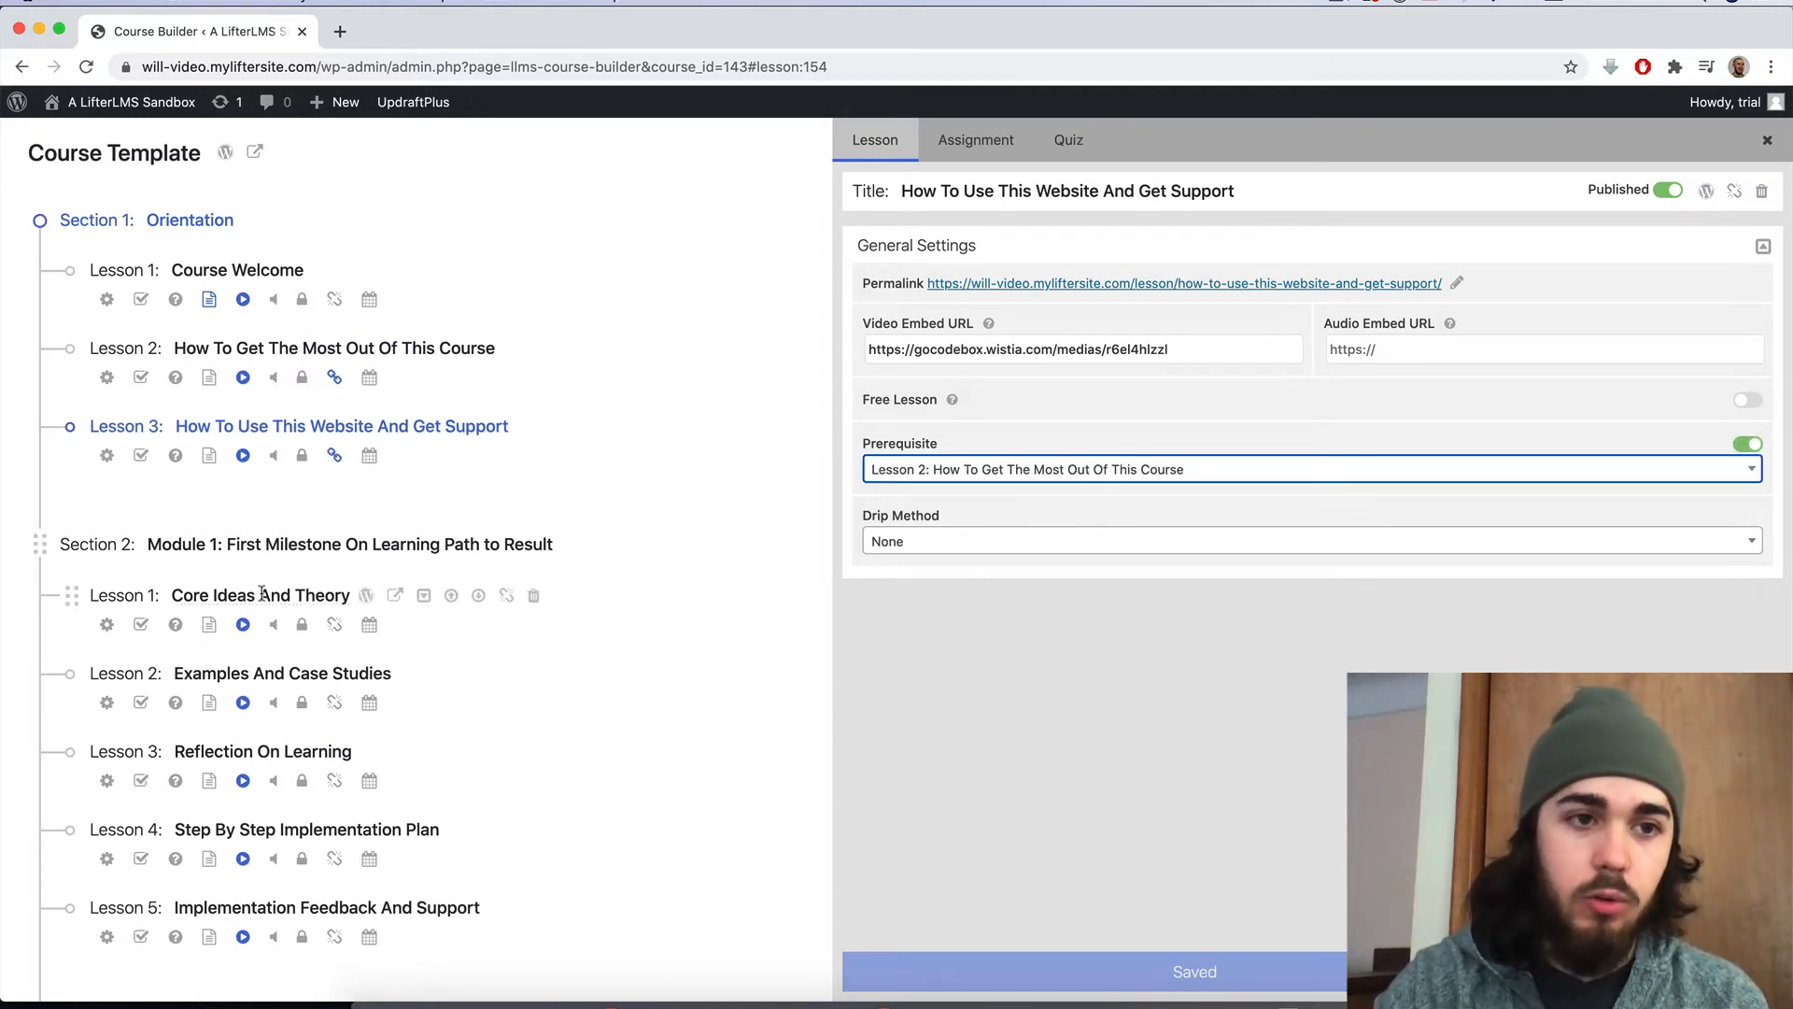
left_click(262, 594)
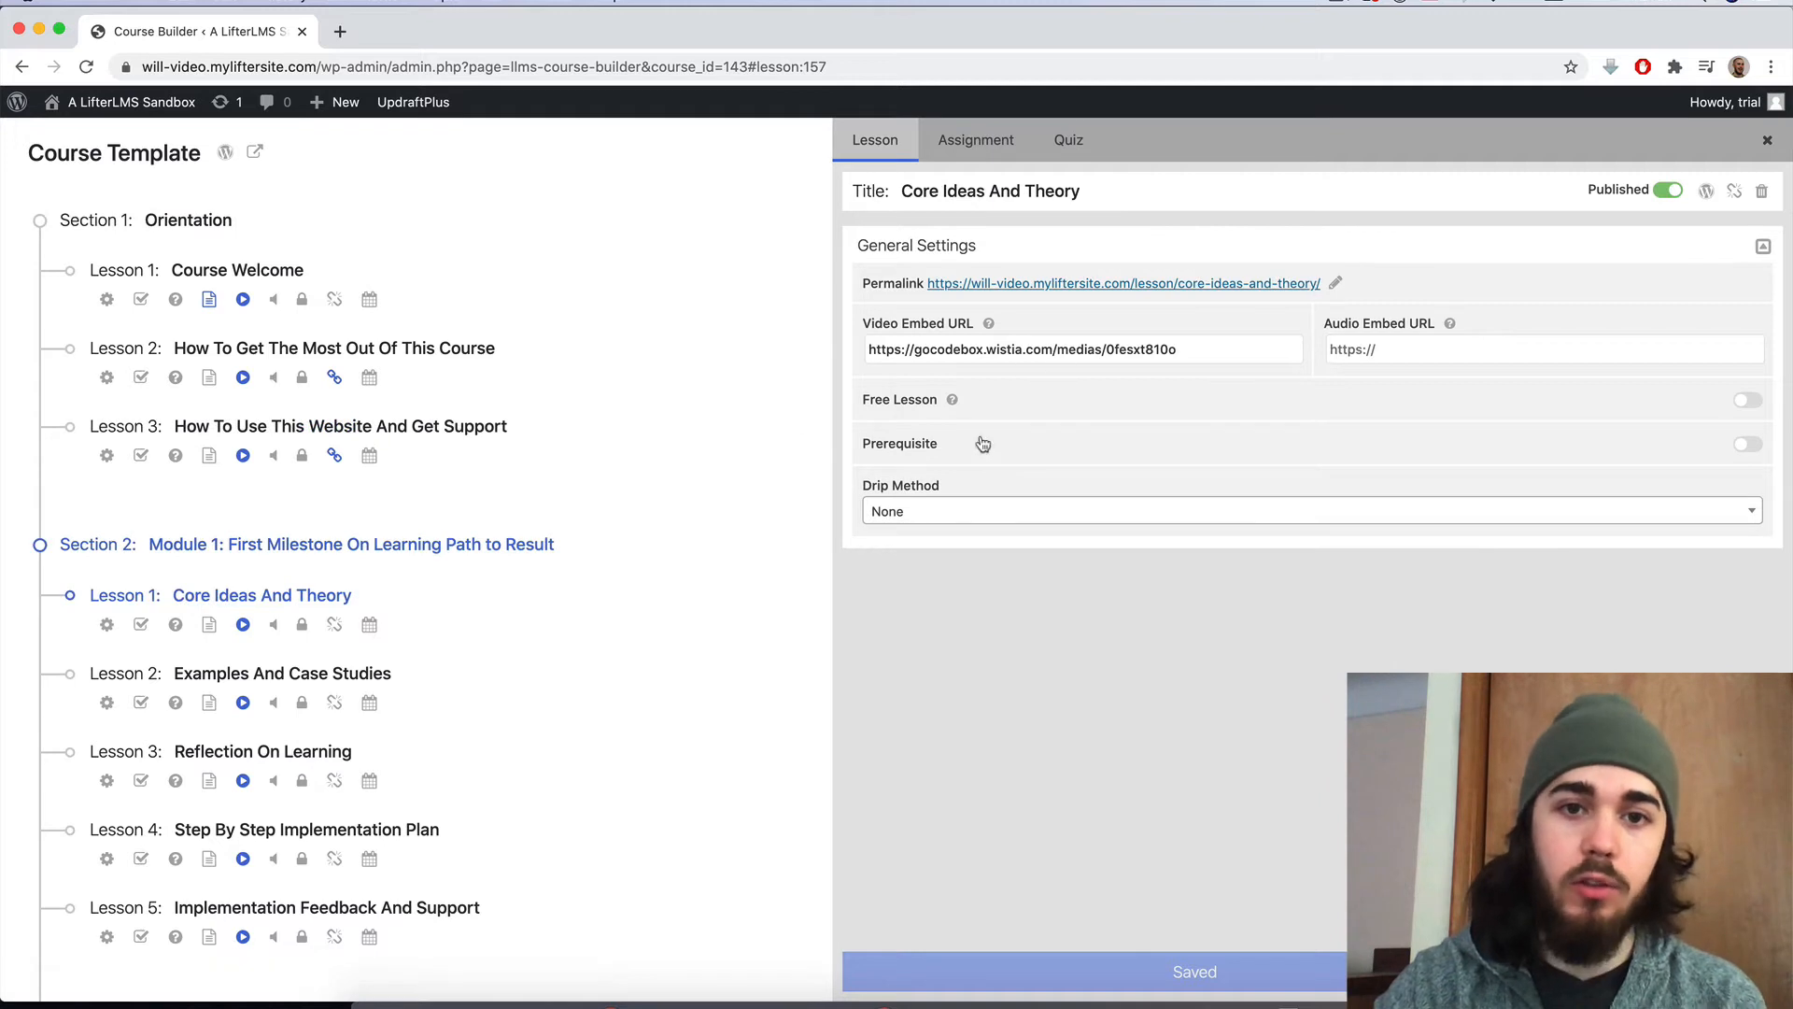
left_click(1747, 444)
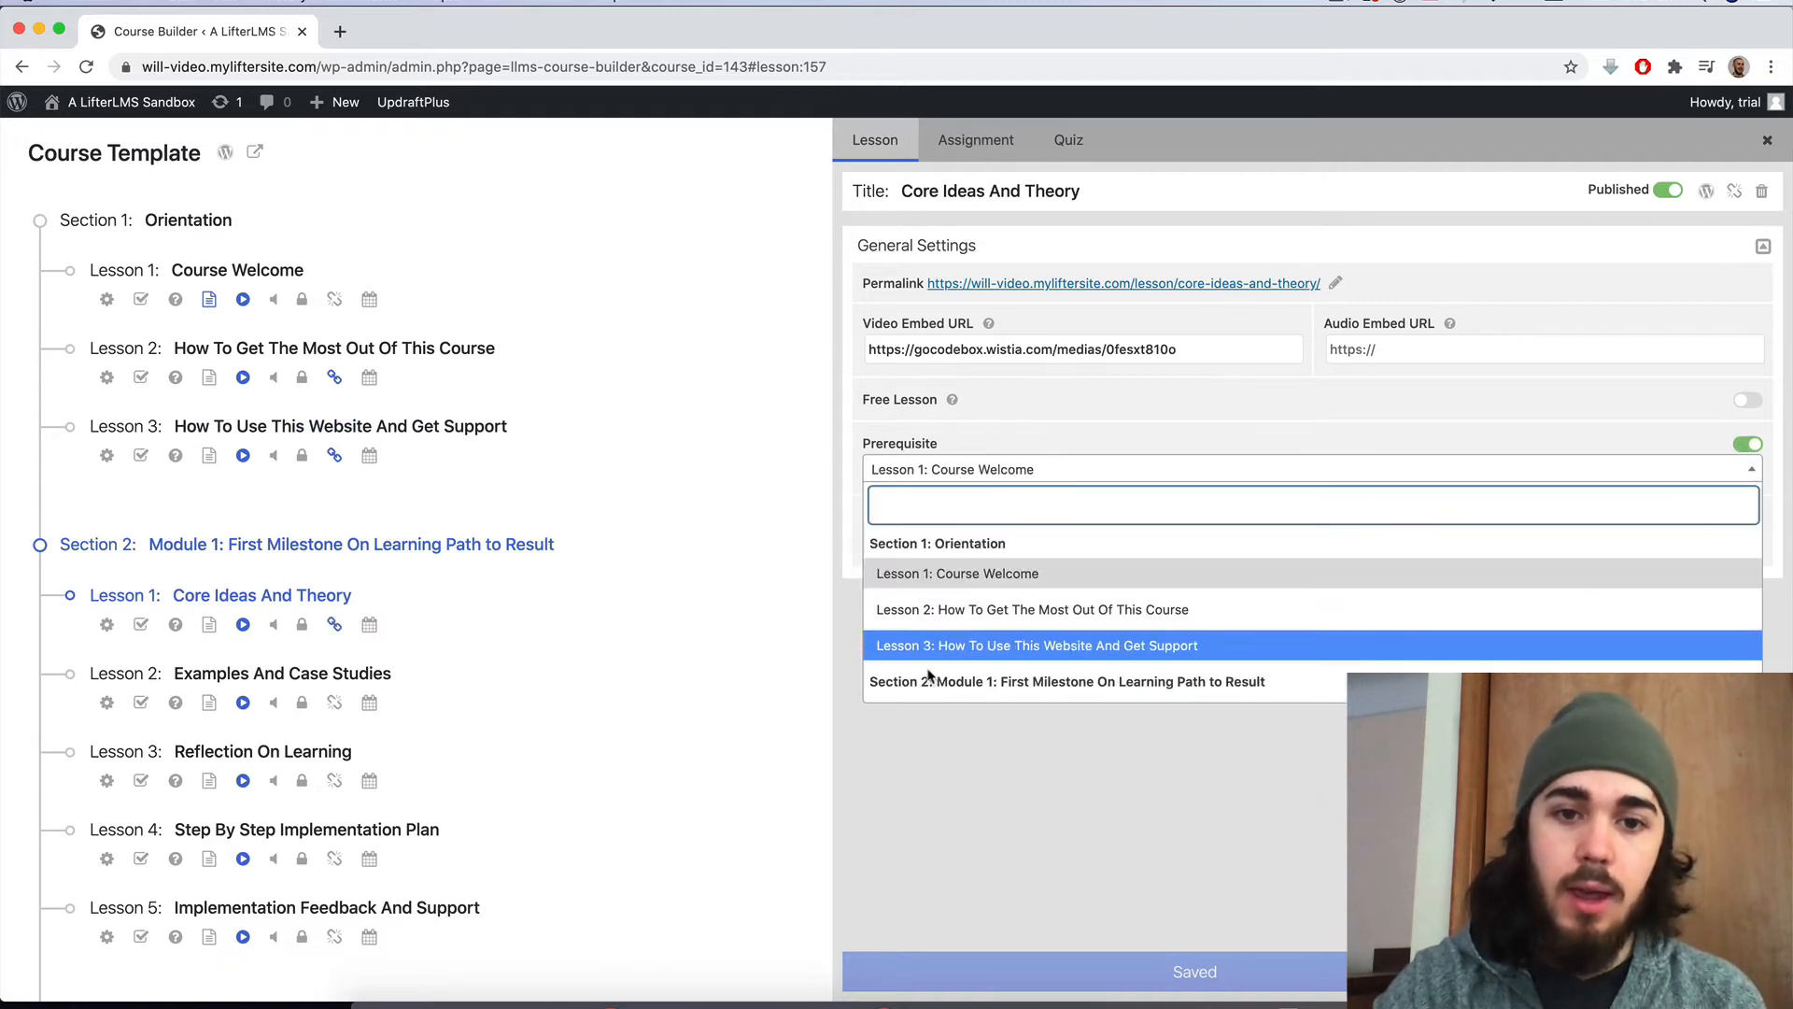
left_click(1035, 645)
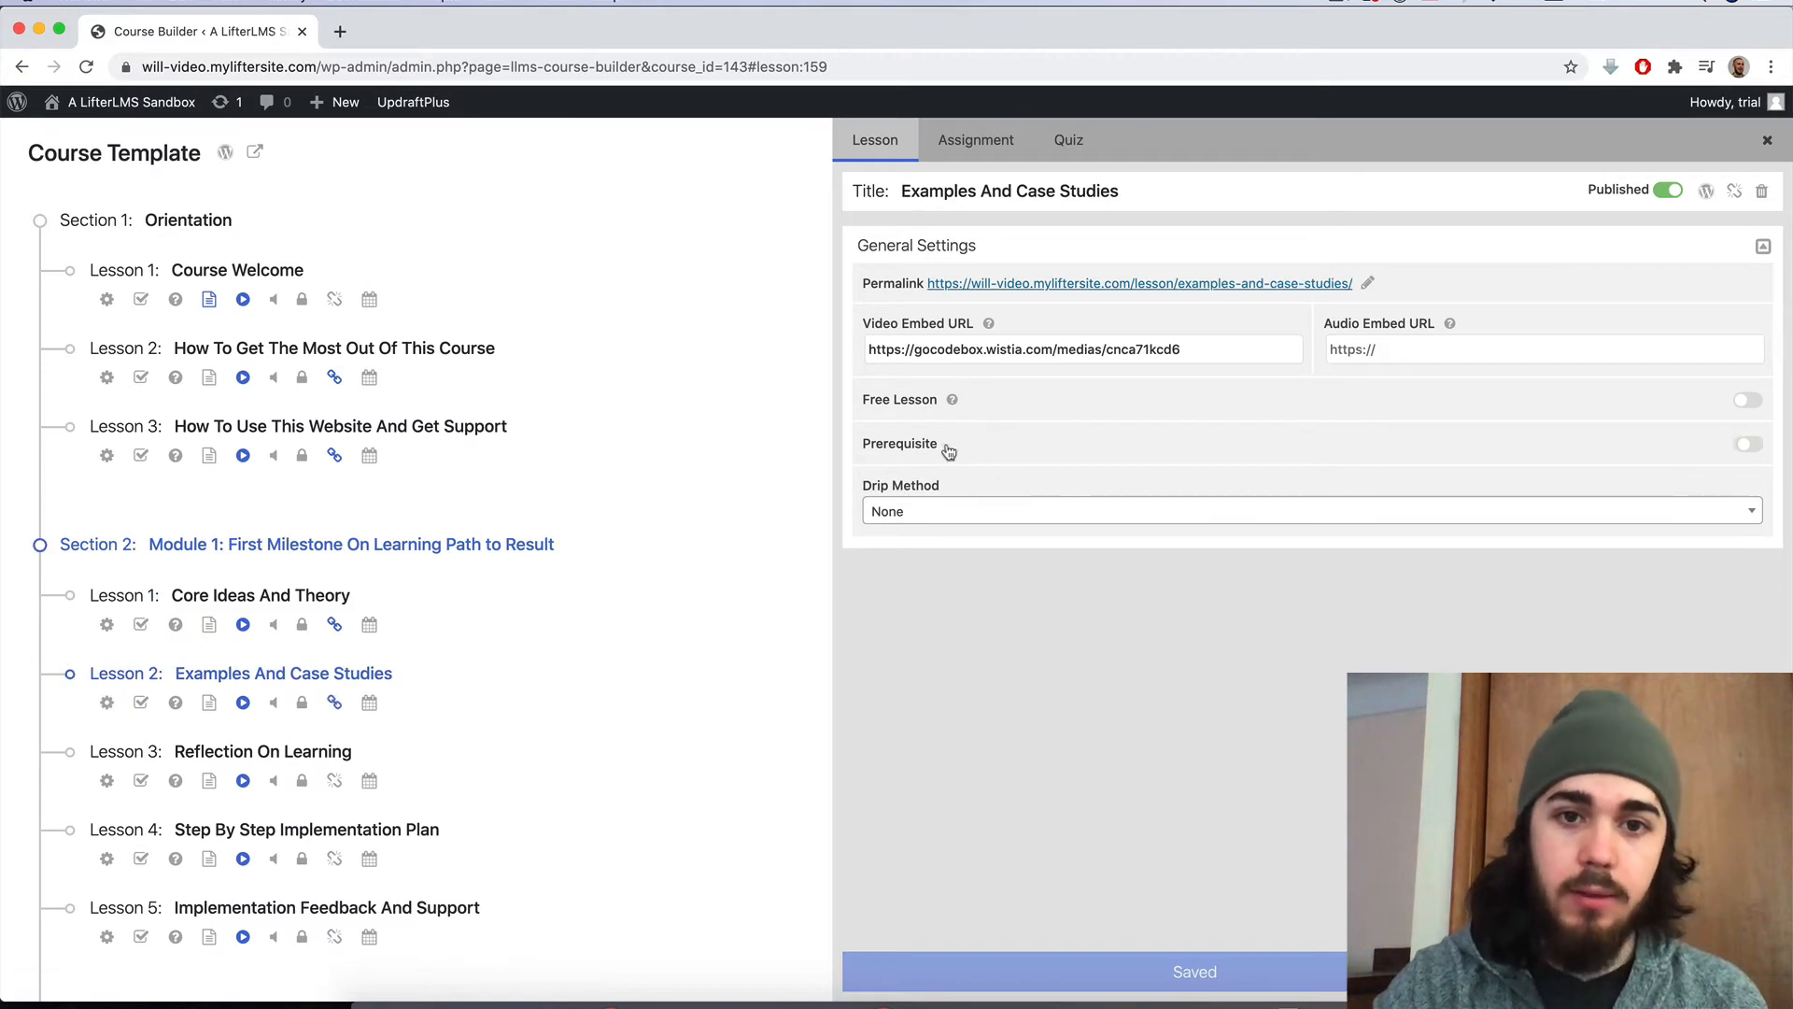
Set Core Ideas And Theory as the prerequisite of Examples And Case Studies
left_click(1747, 445)
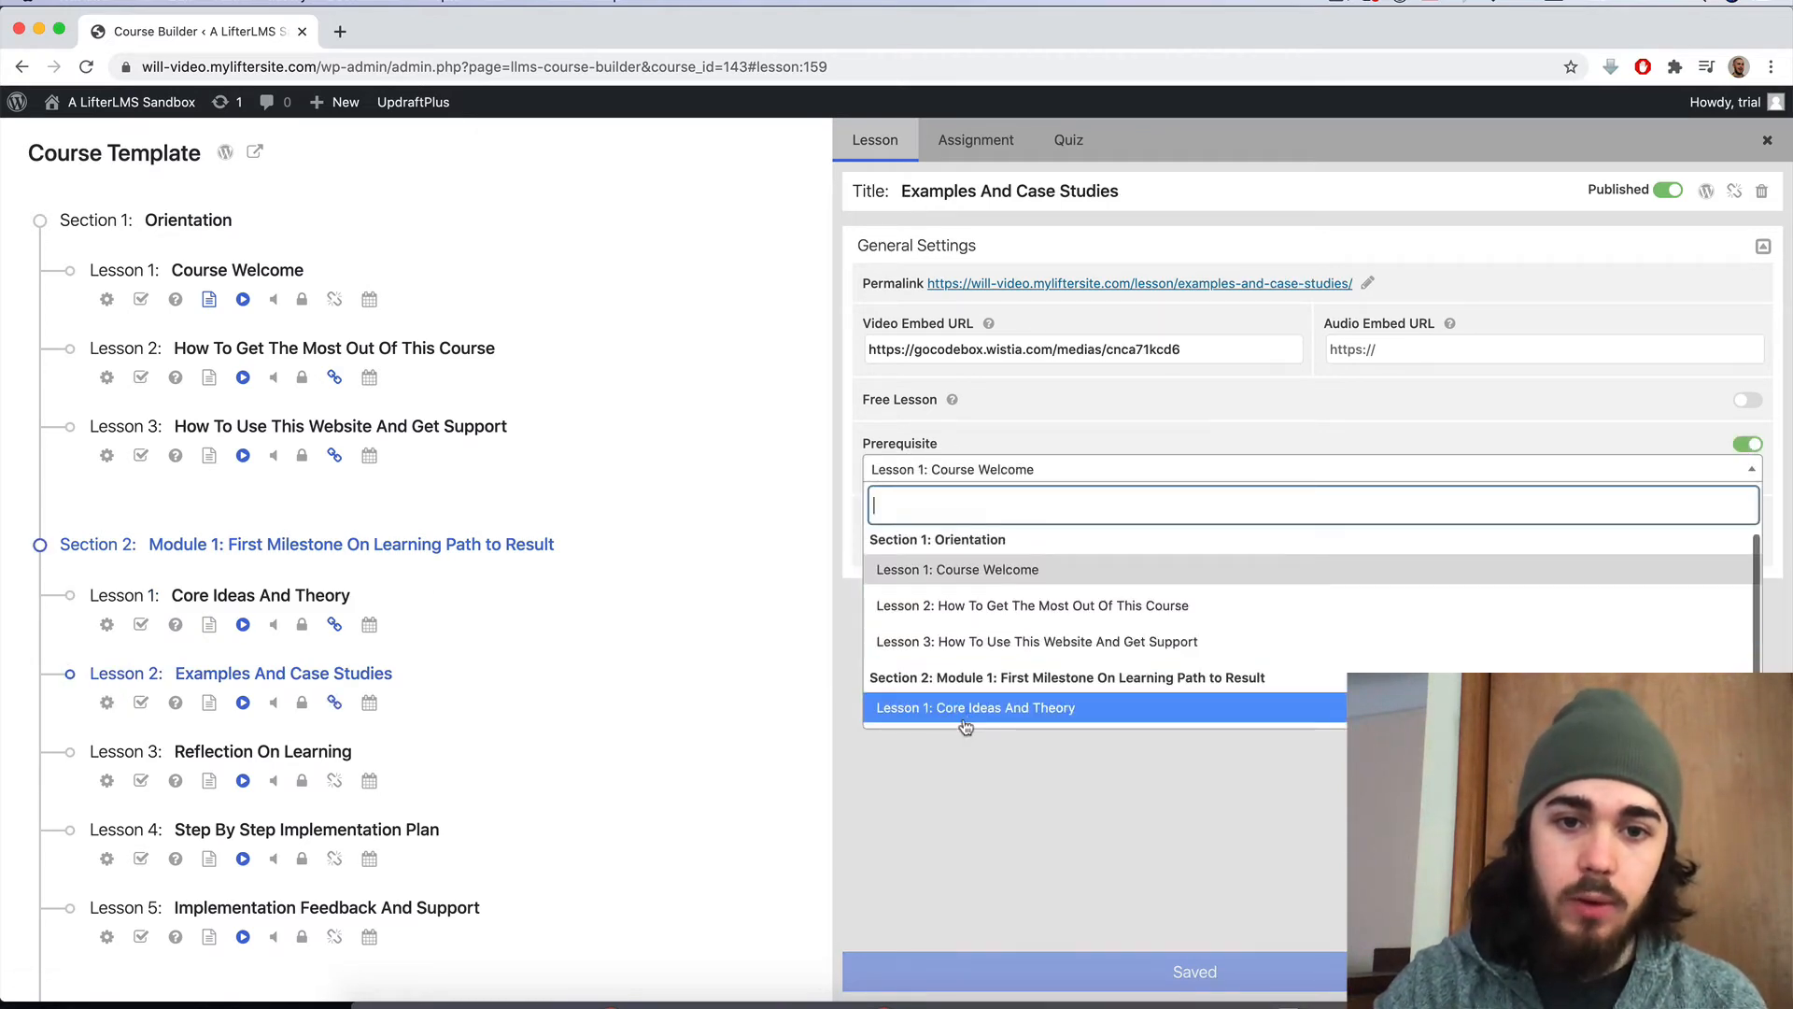
left_click(975, 706)
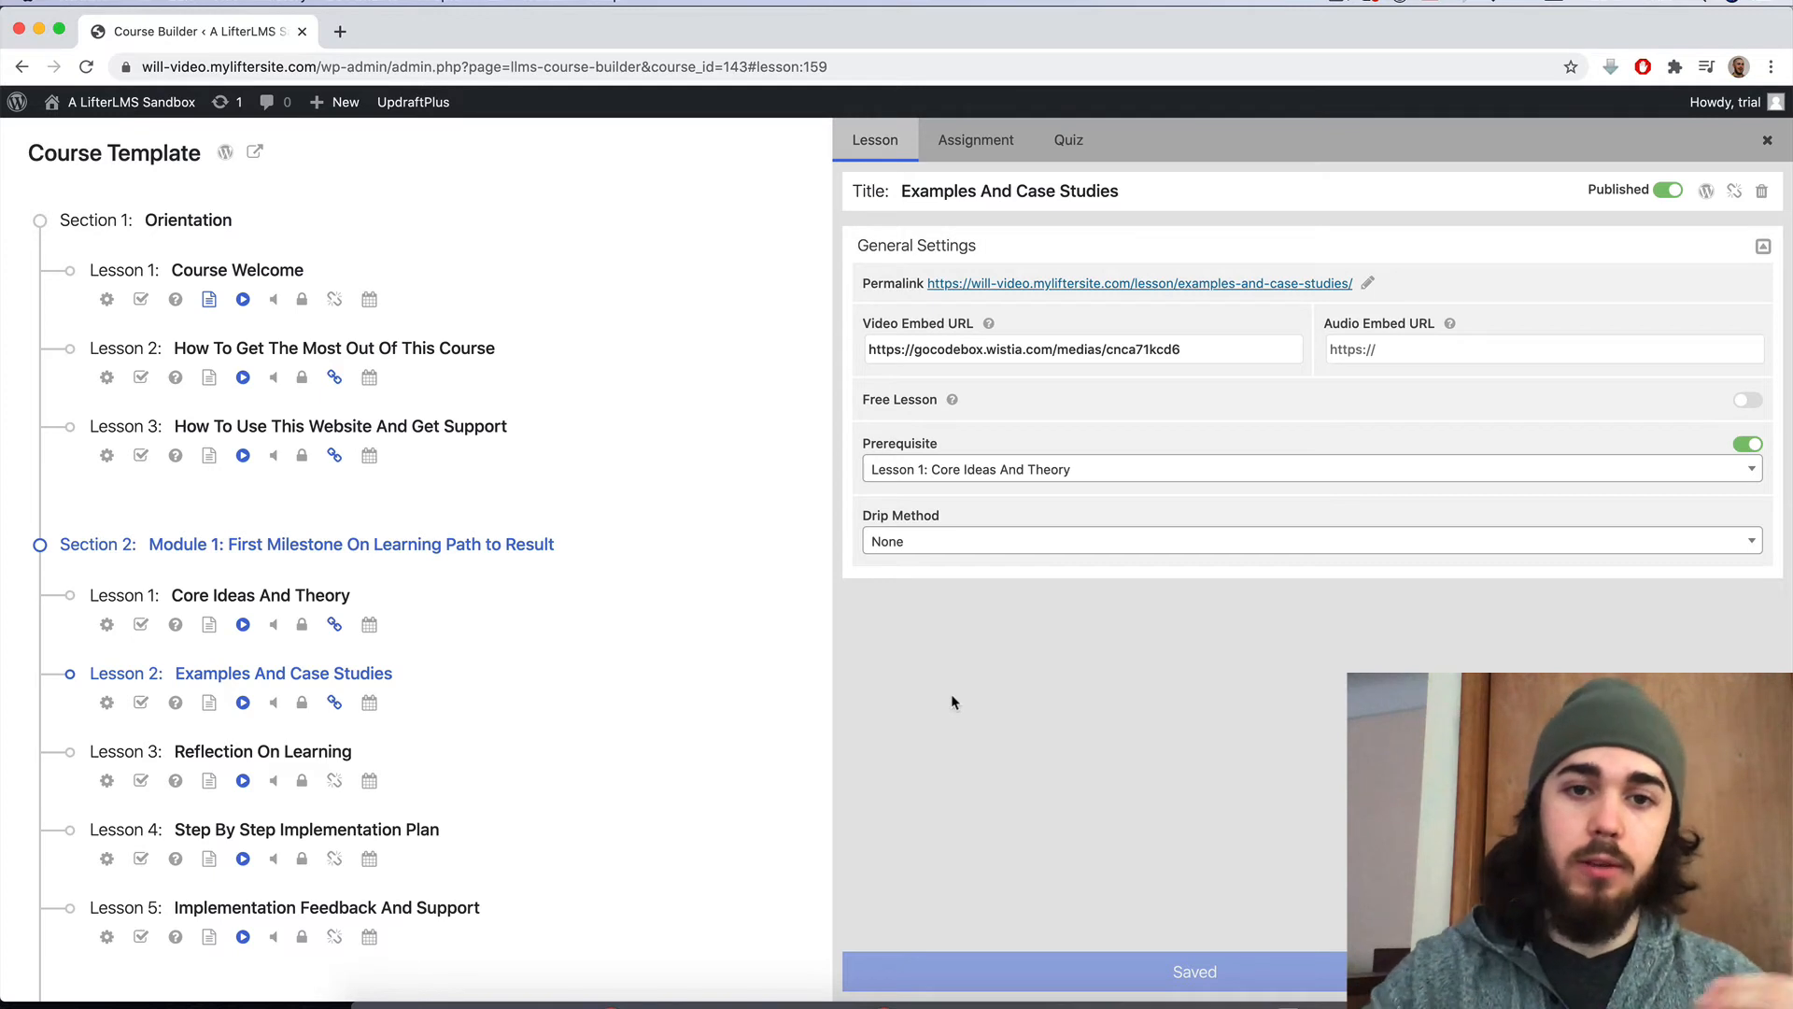
mouse_move(1190, 768)
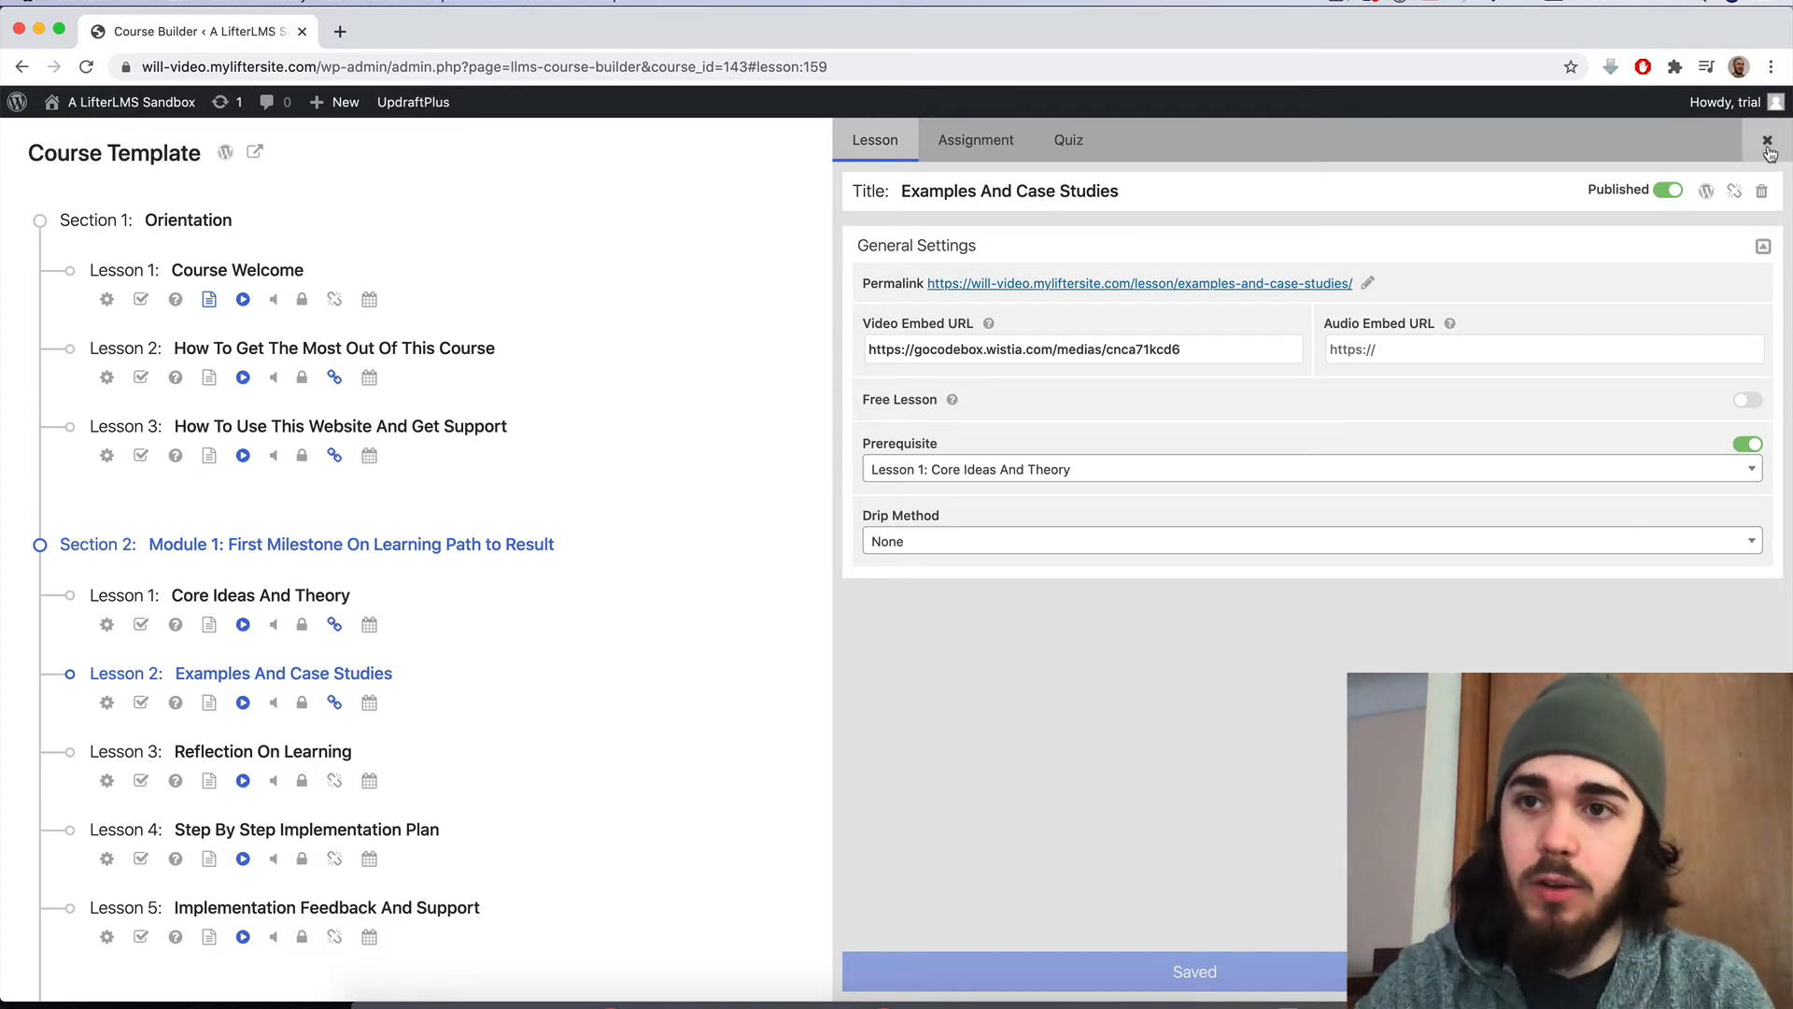
View the public Course Template page scrolled to its syllabus, with the Viewing as menu shown
left_click(1770, 147)
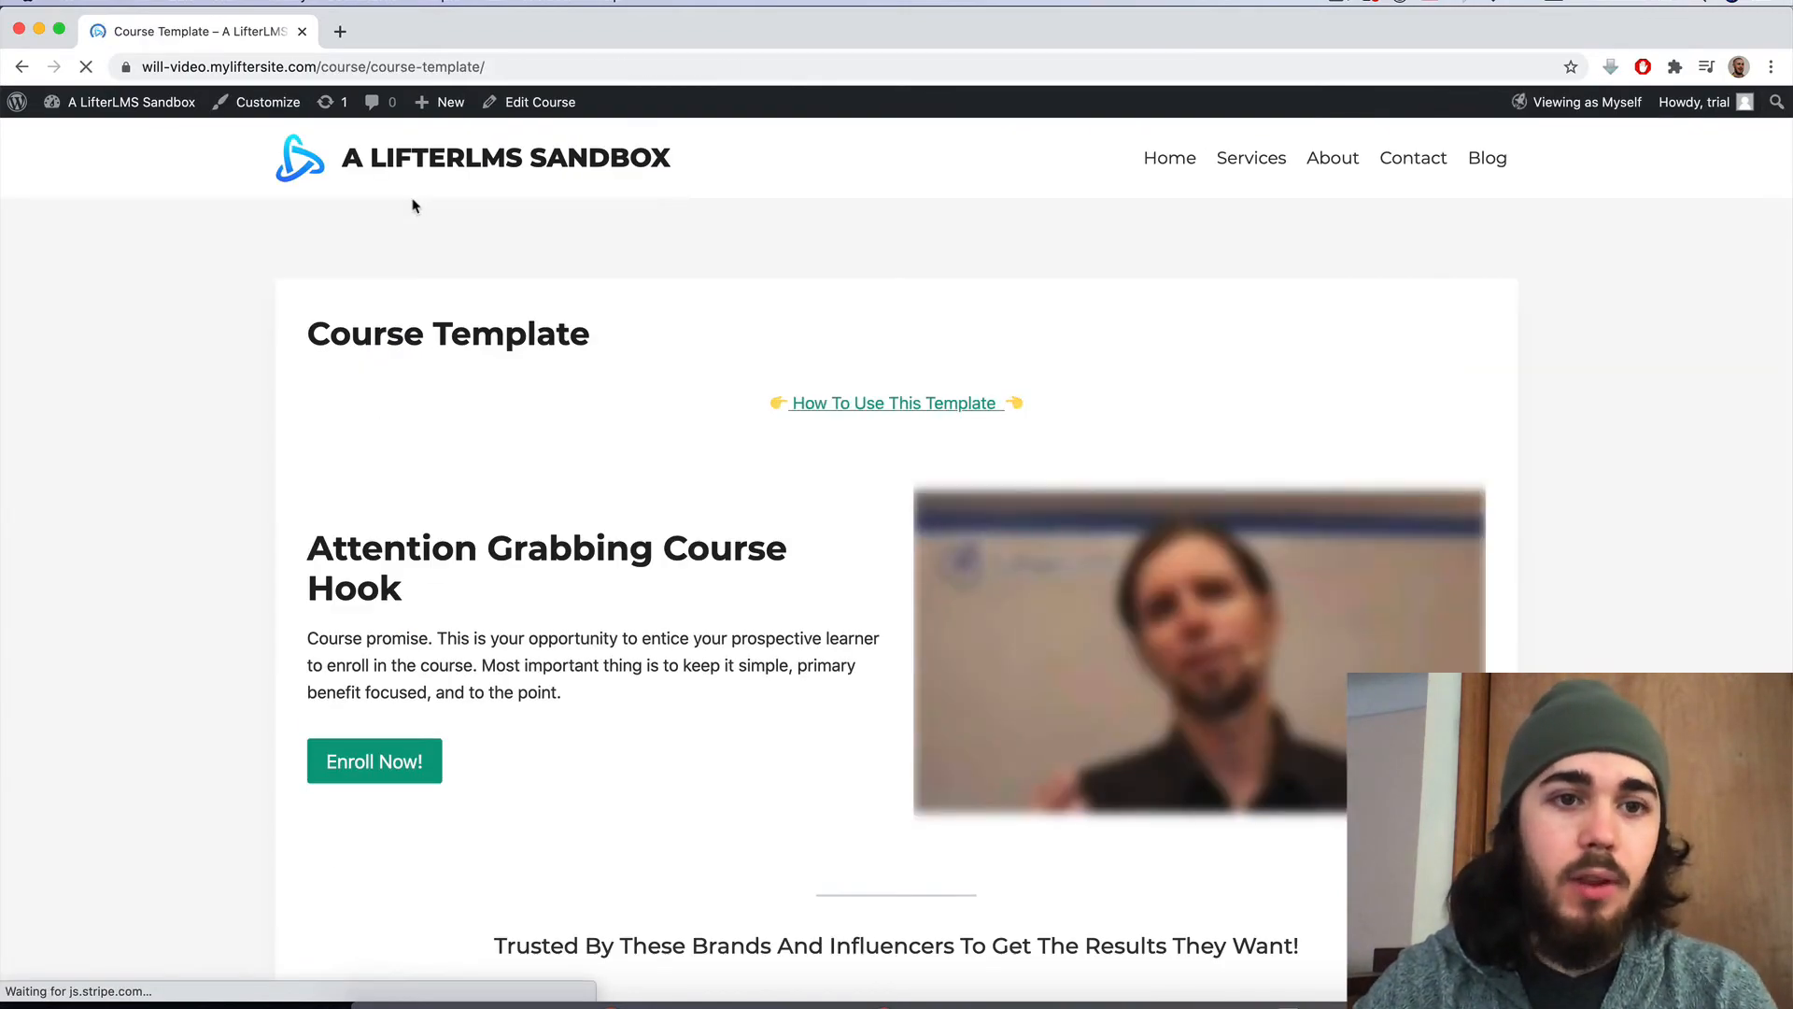
scroll("down", 3)
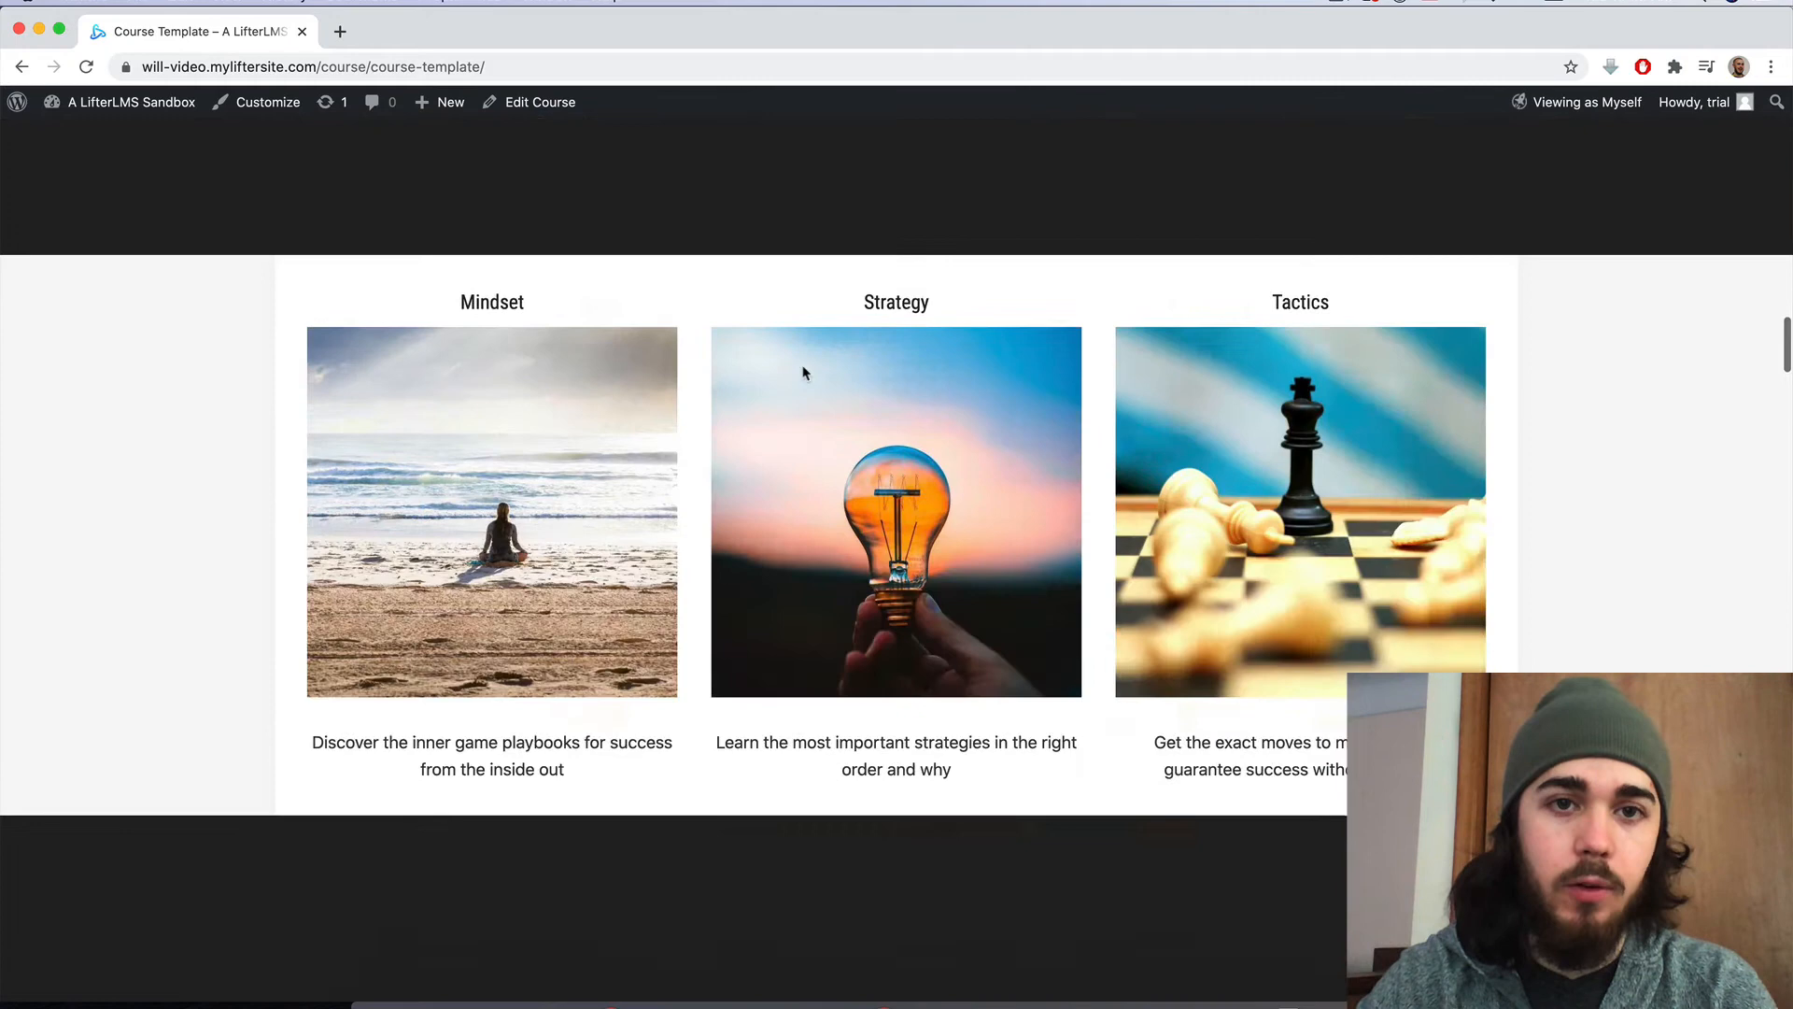
scroll("down", 3)
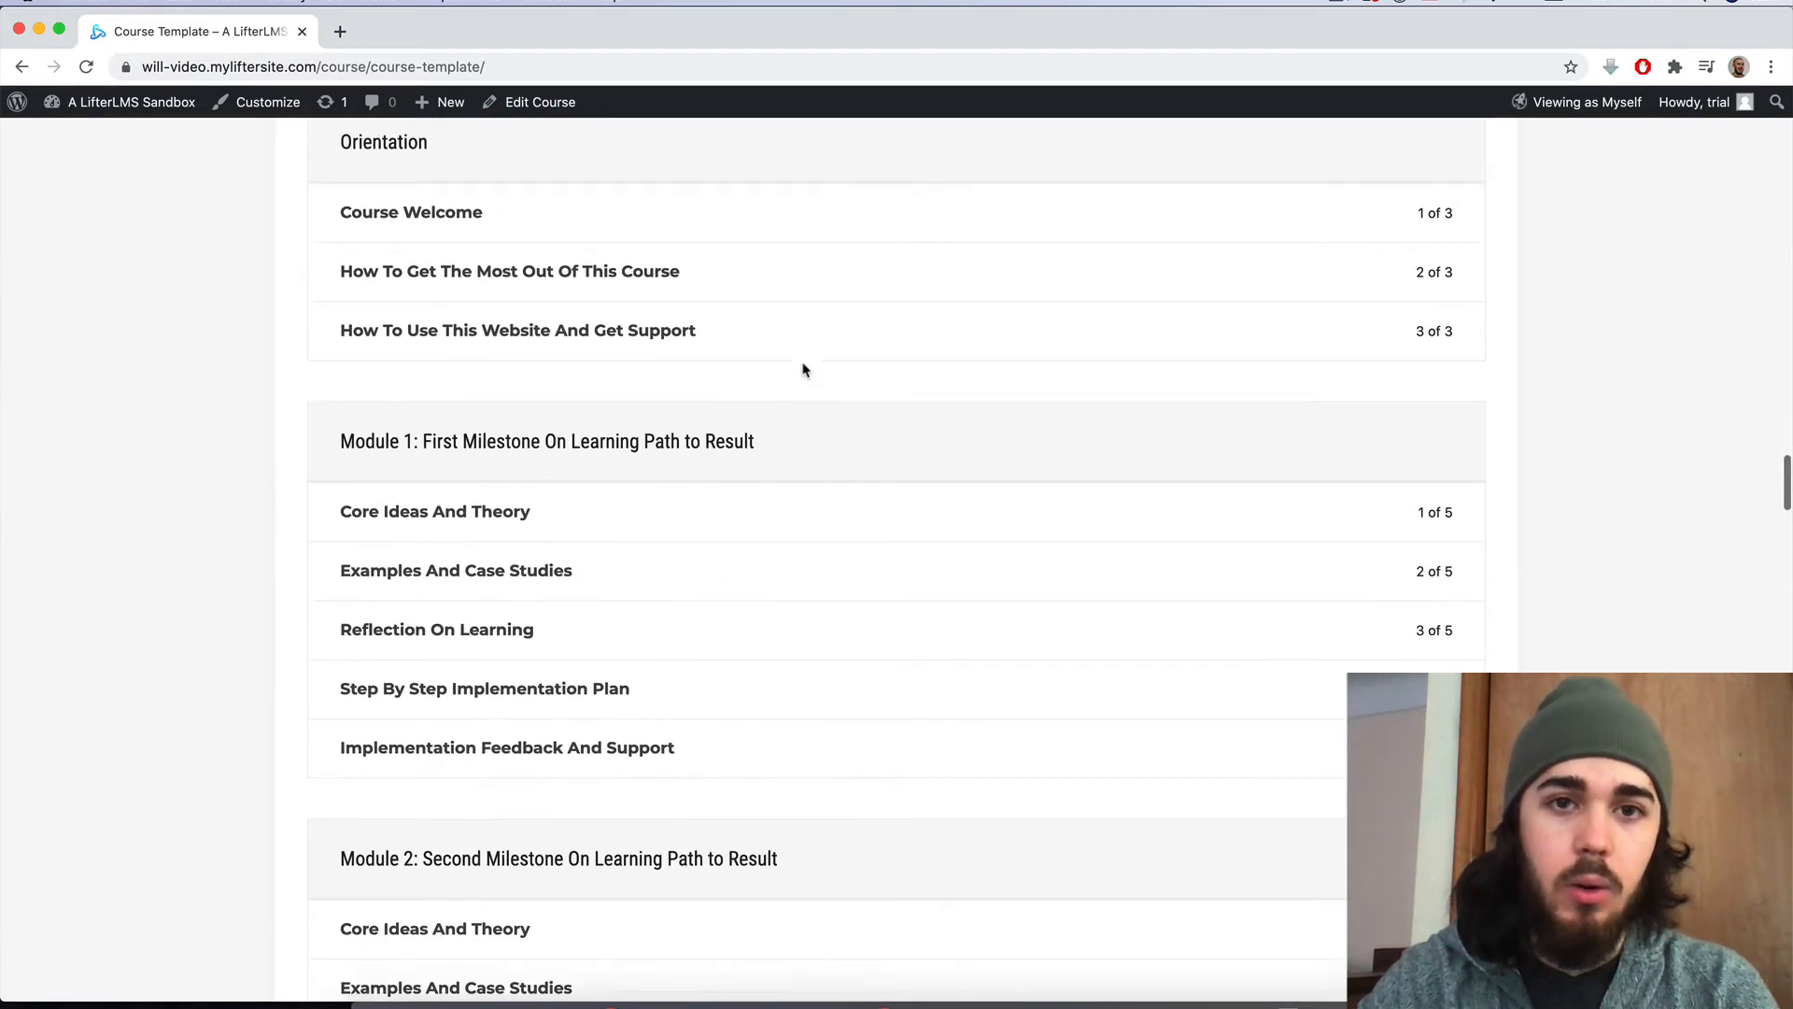
left_click(1588, 101)
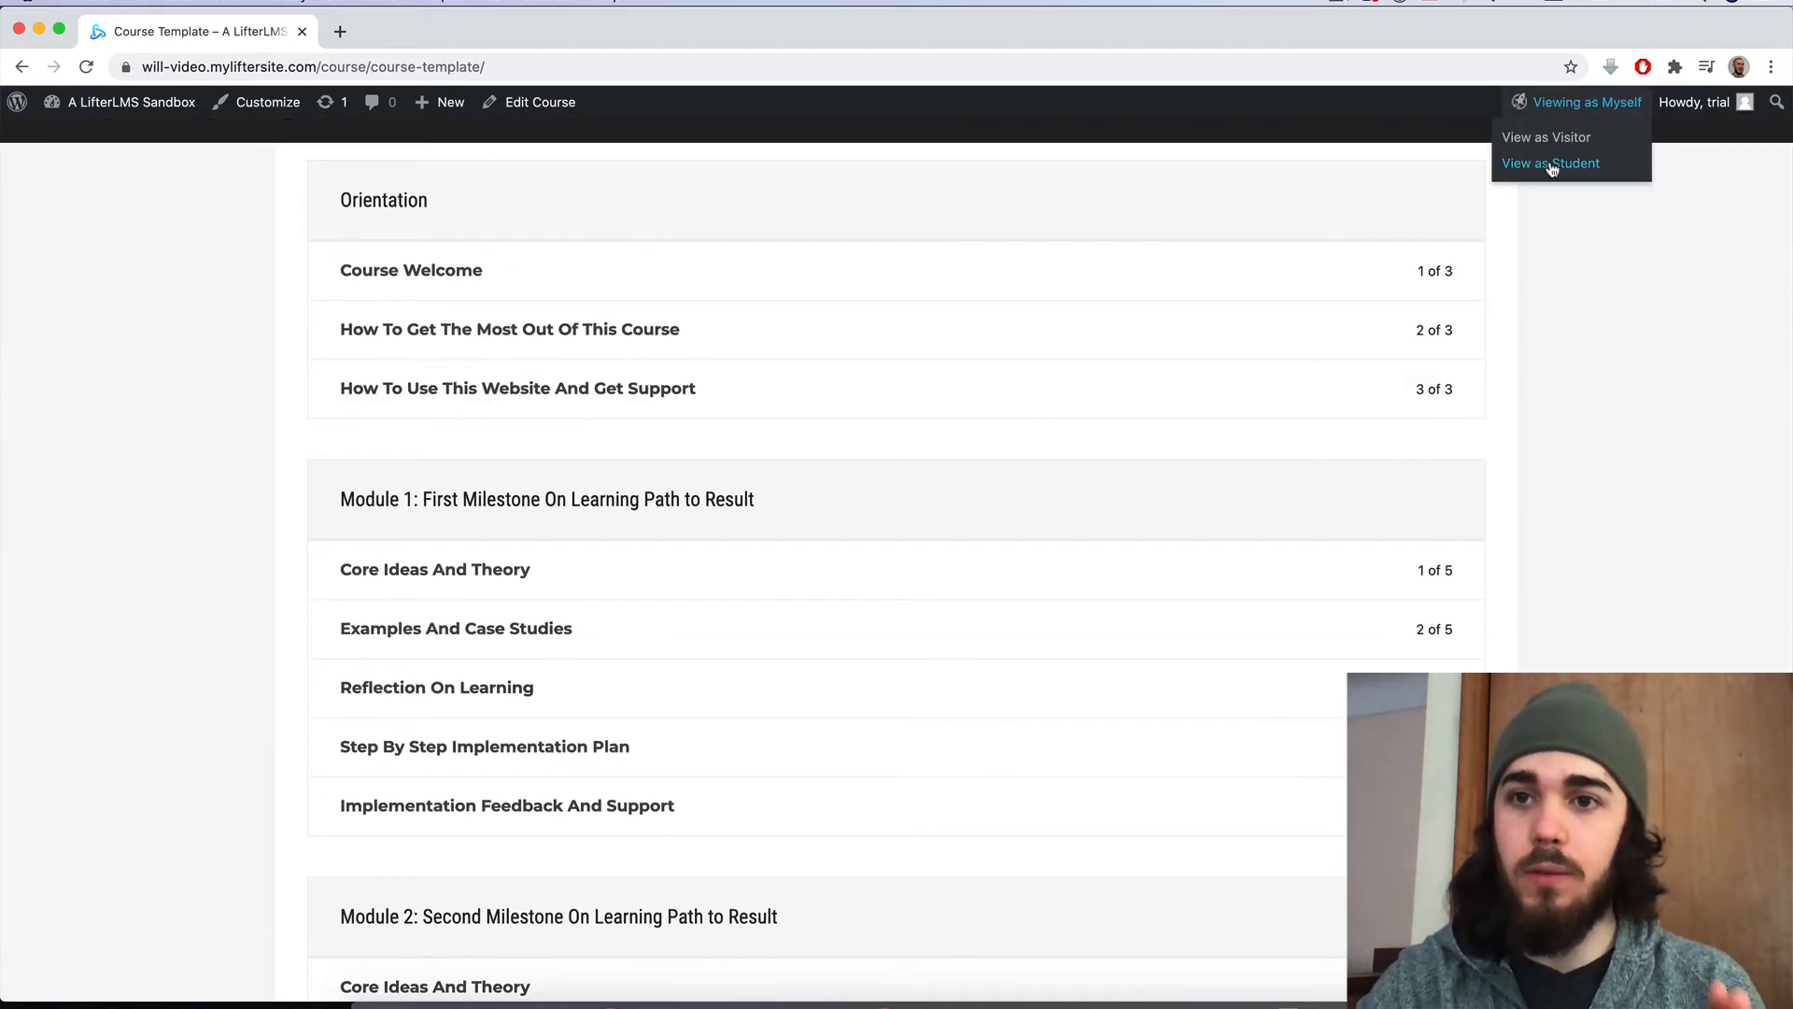
Preview as a student and confirm the second lesson is locked behind Course Welcome in the syllabus
left_click(1550, 162)
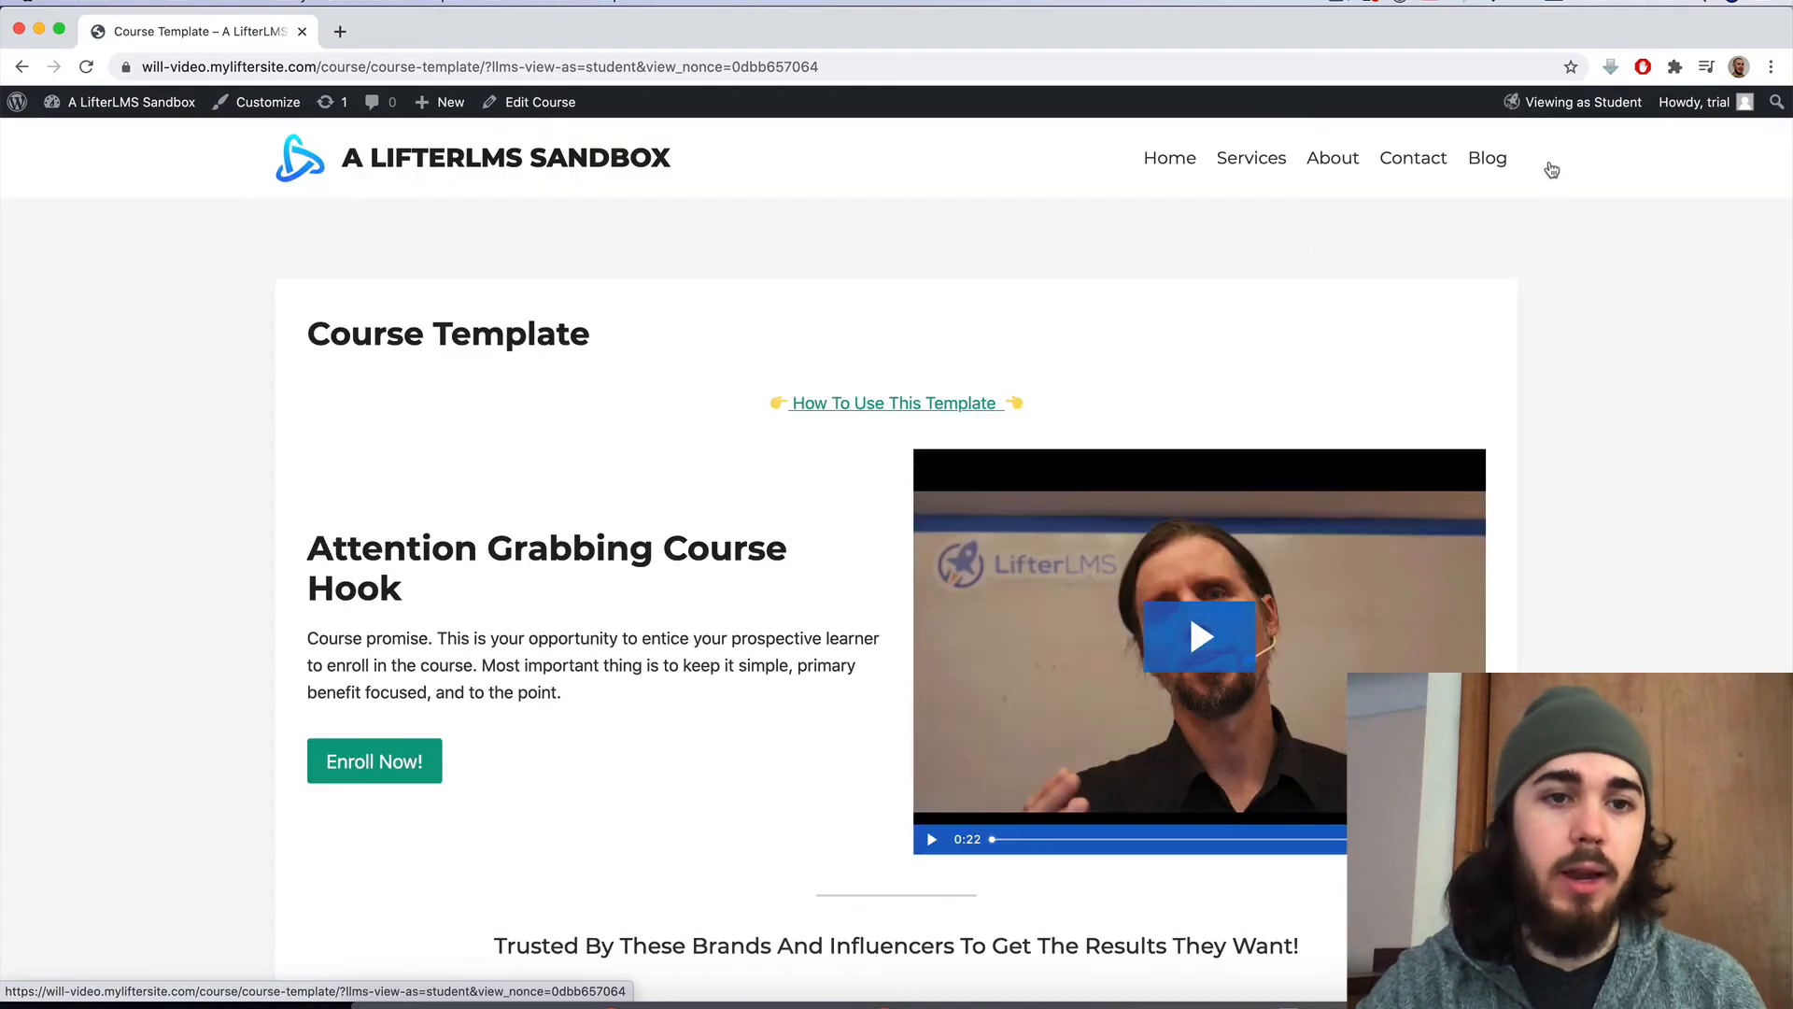
scroll("down", 3)
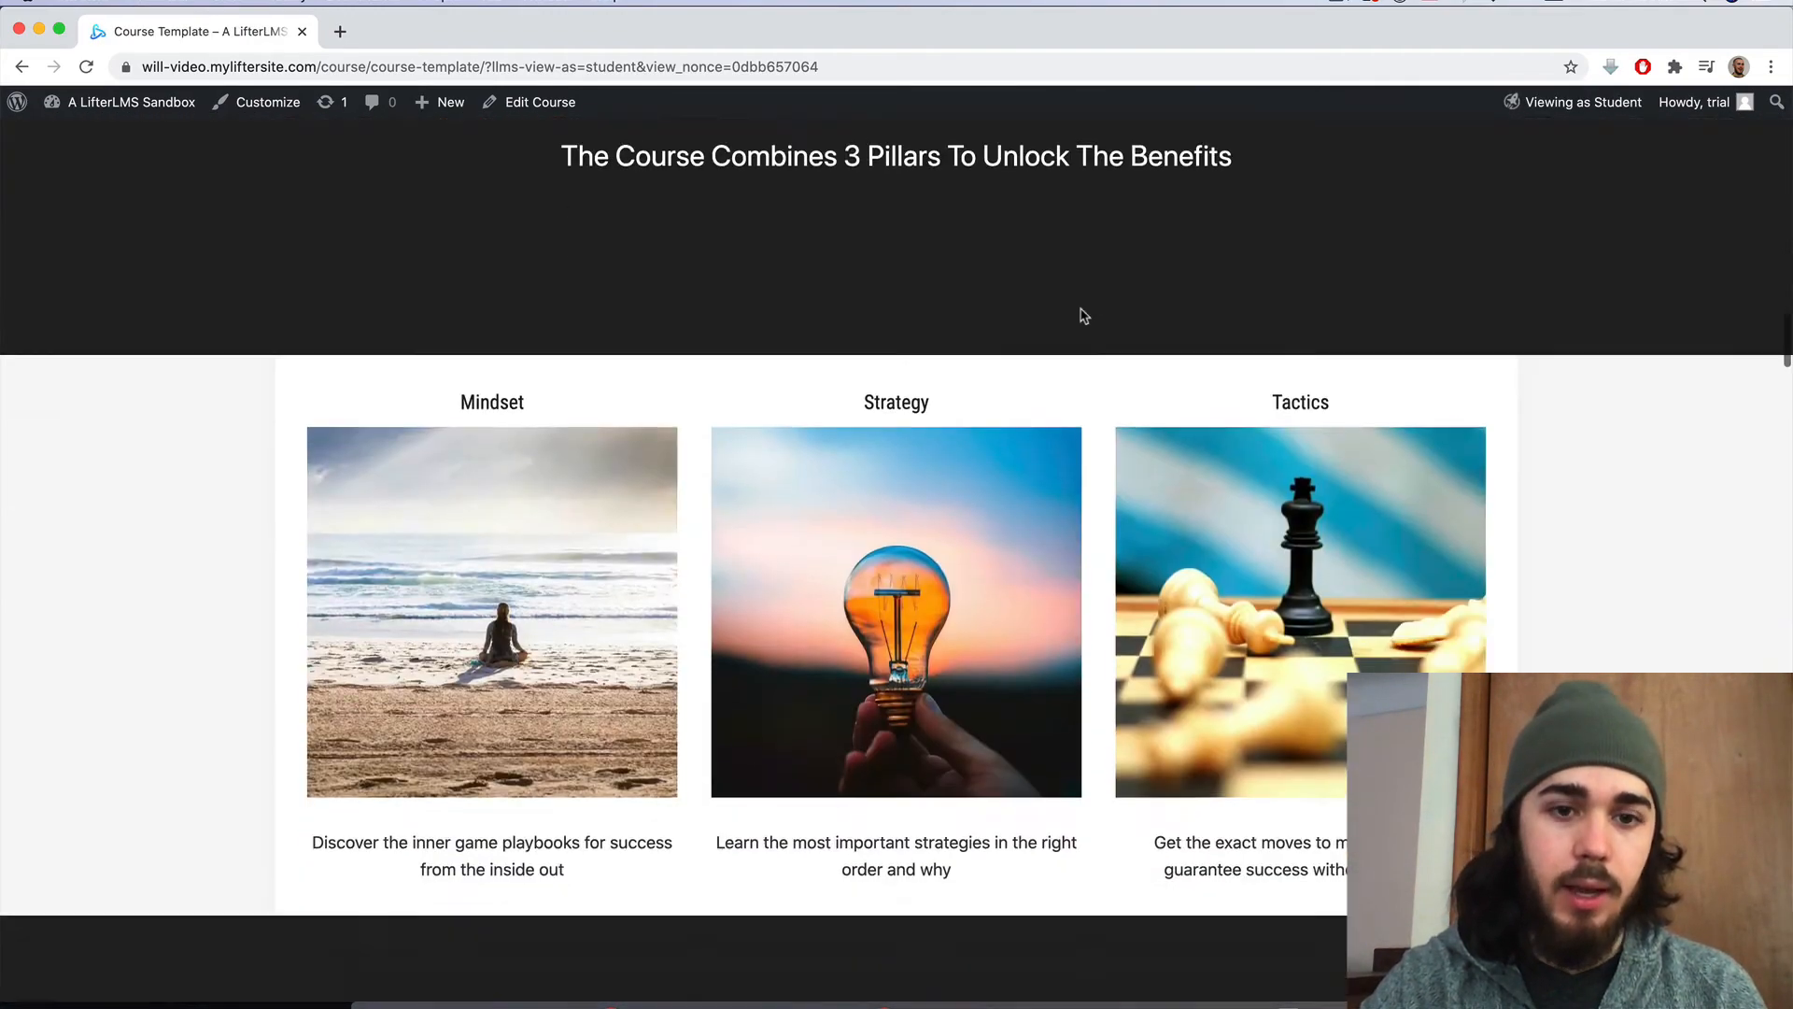
scroll("down", 3)
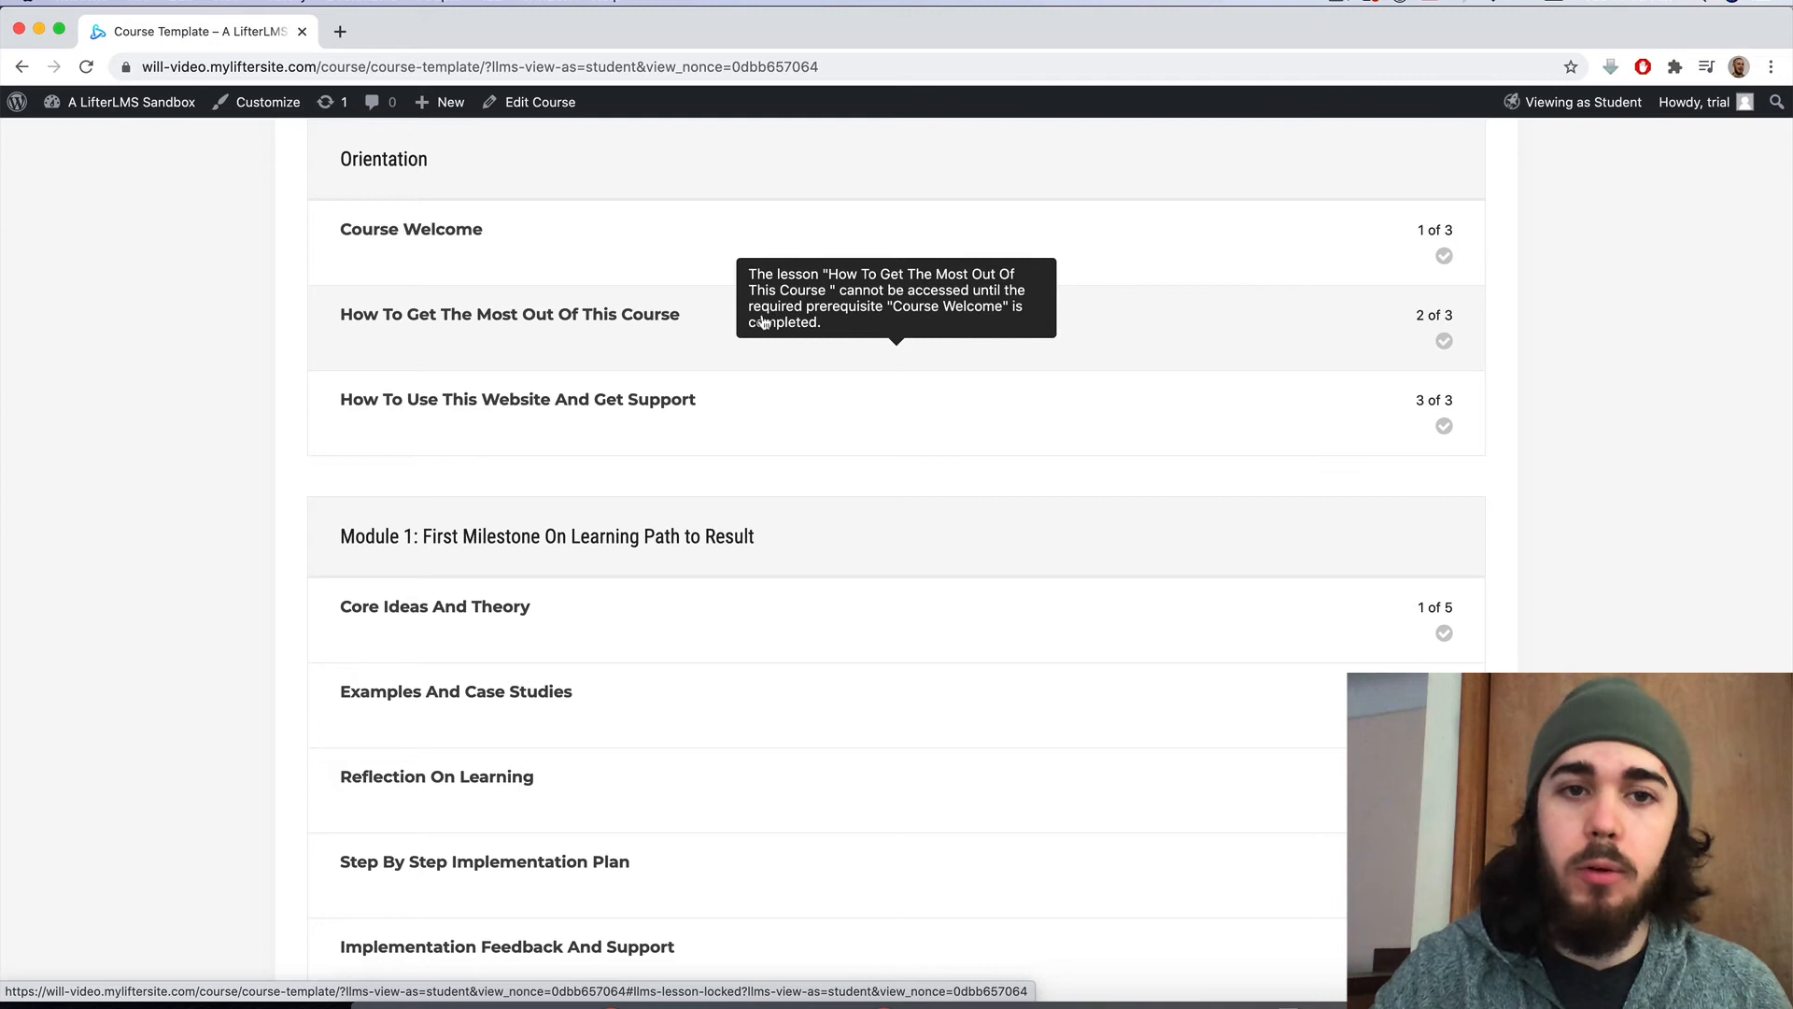
left_click(411, 228)
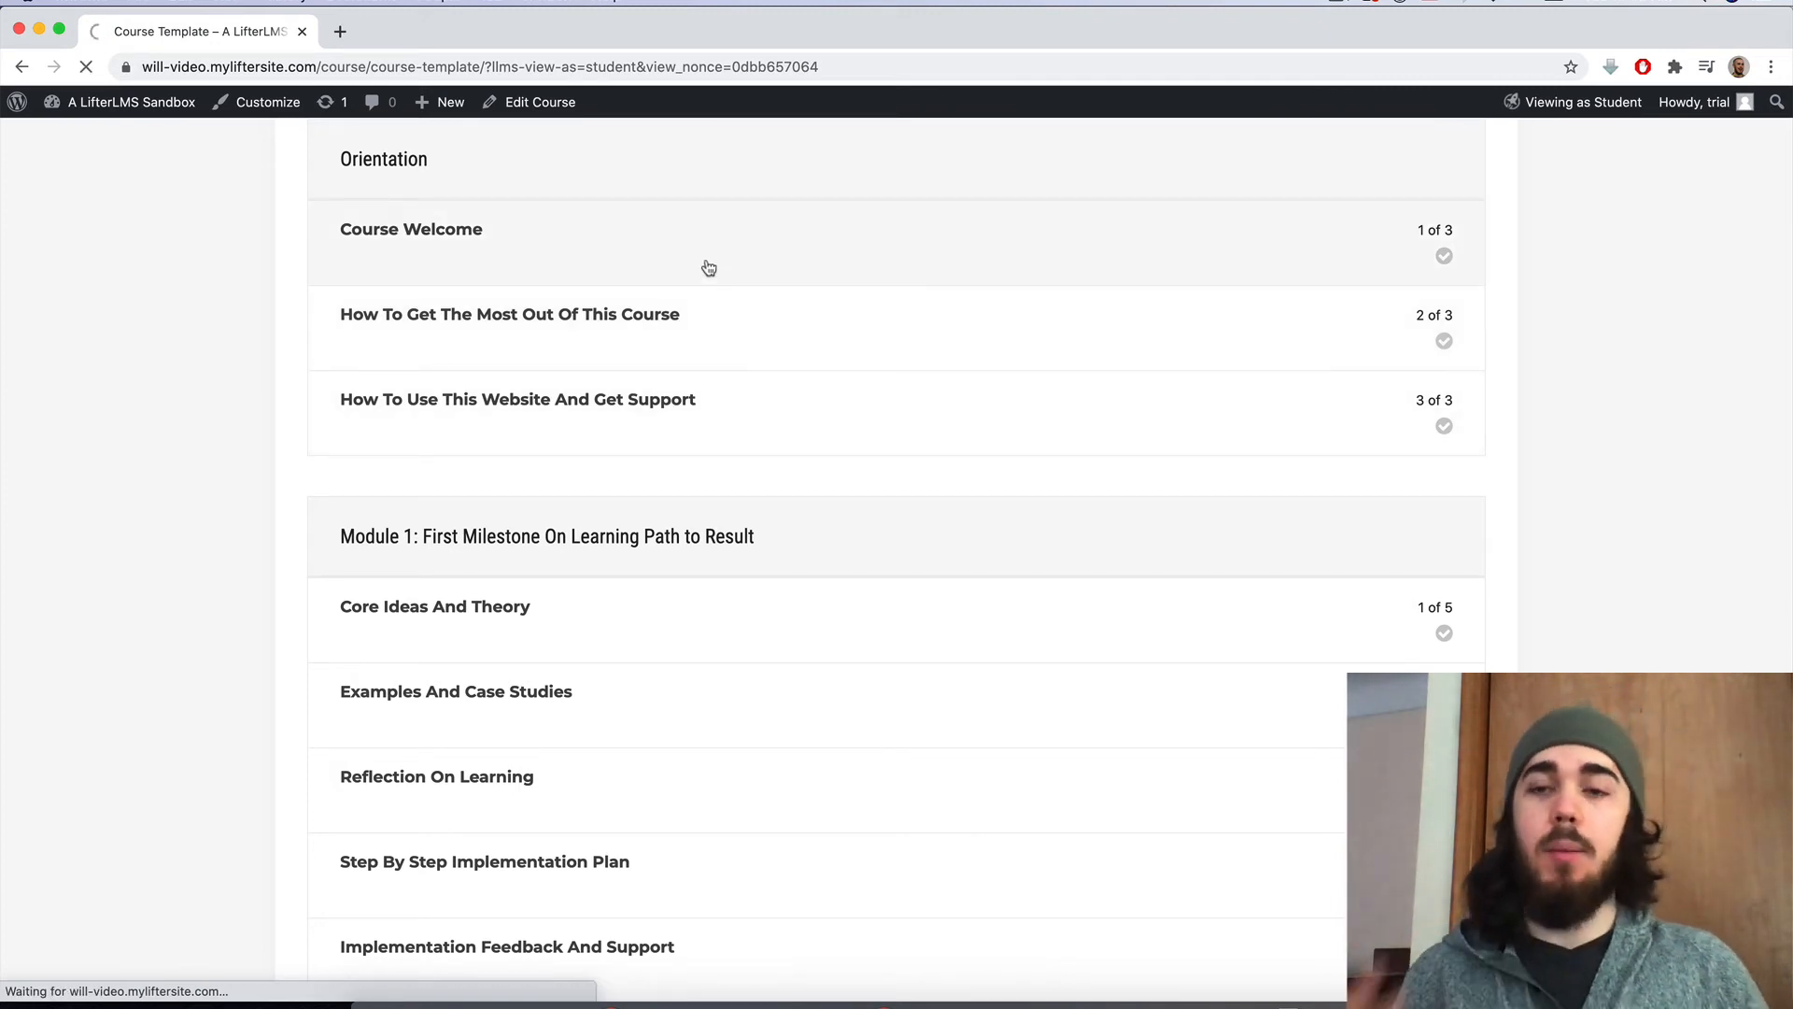
Mark Course Welcome complete as a student and continue to How To Get The Most Out Of This Course
left_click(411, 228)
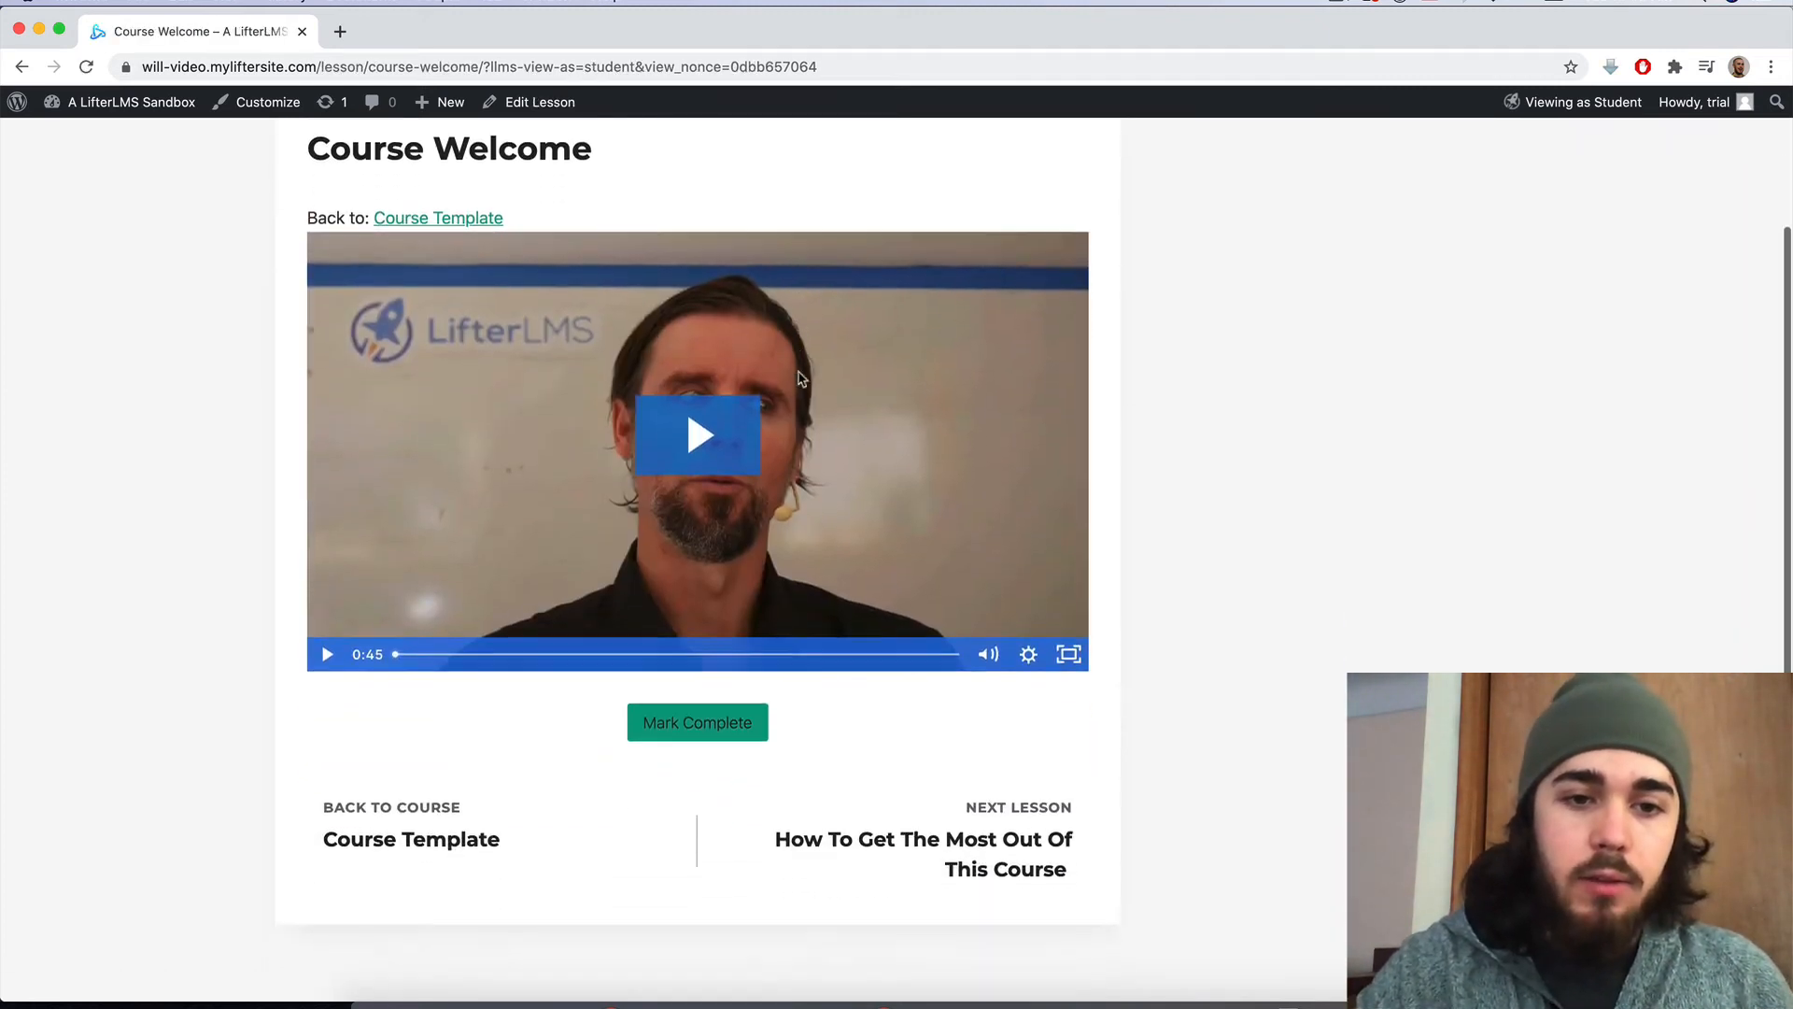
scroll("down", 3)
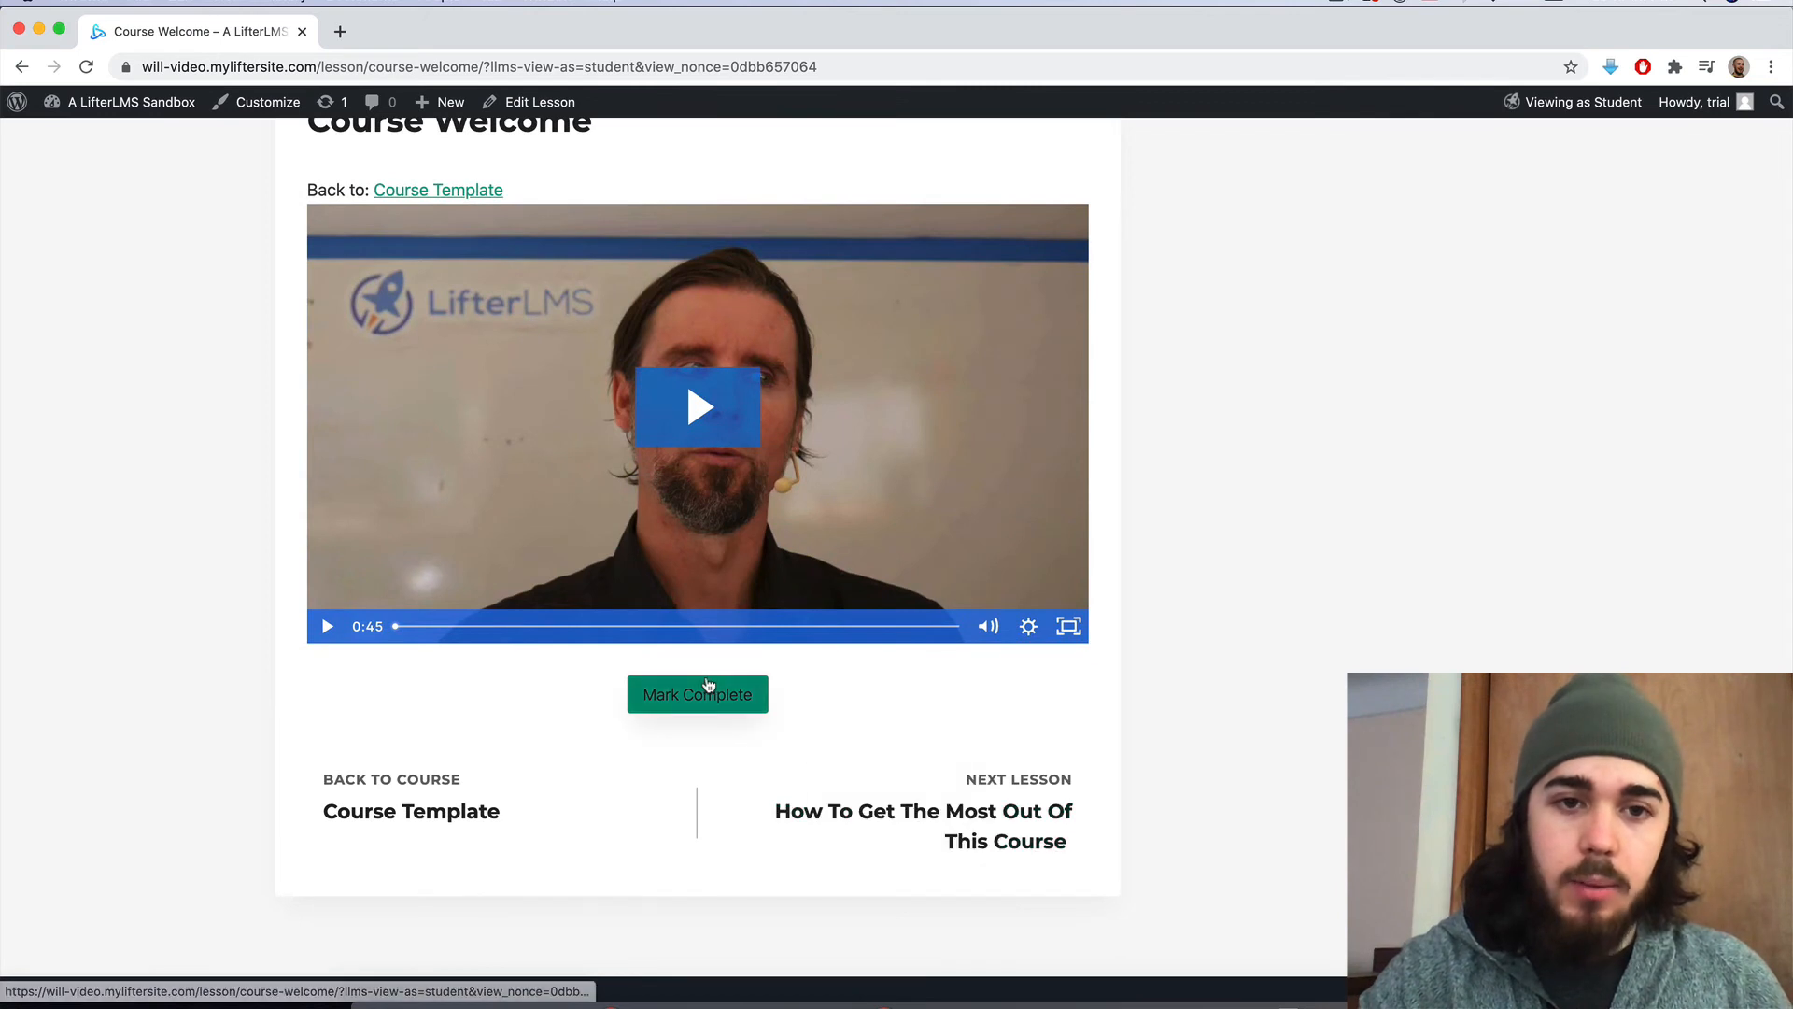
left_click(697, 695)
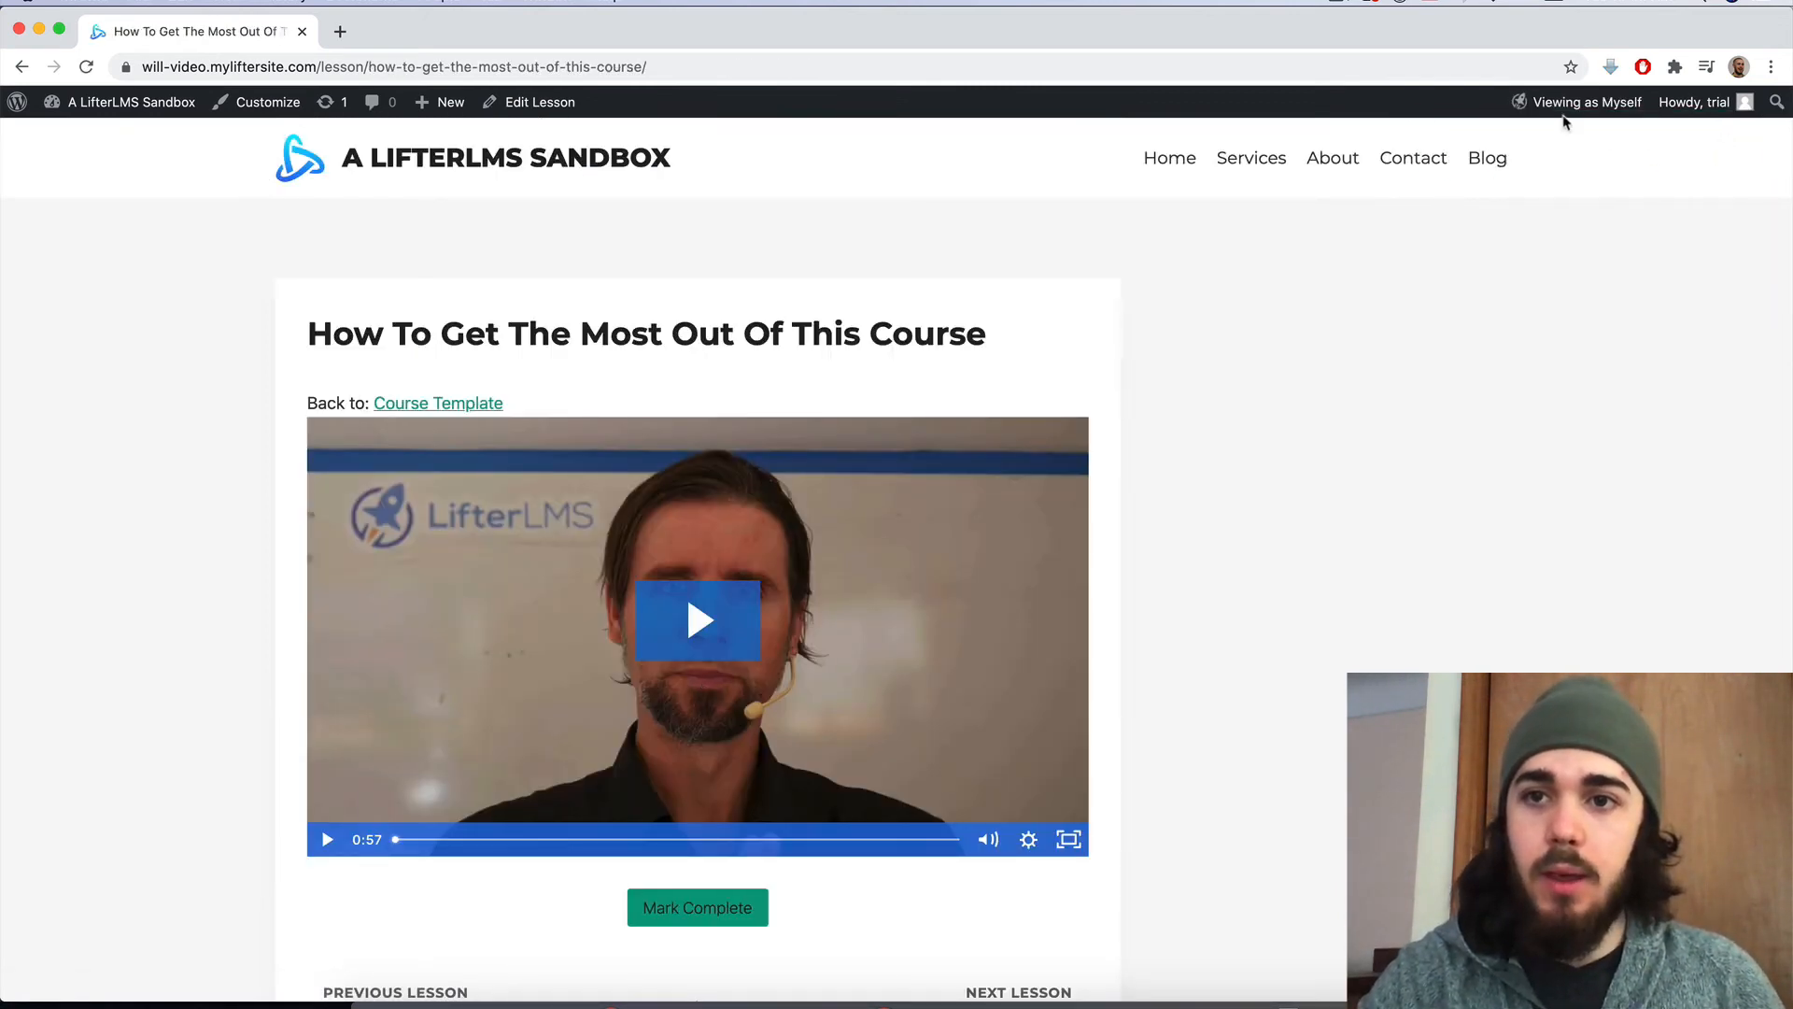
left_click(1587, 101)
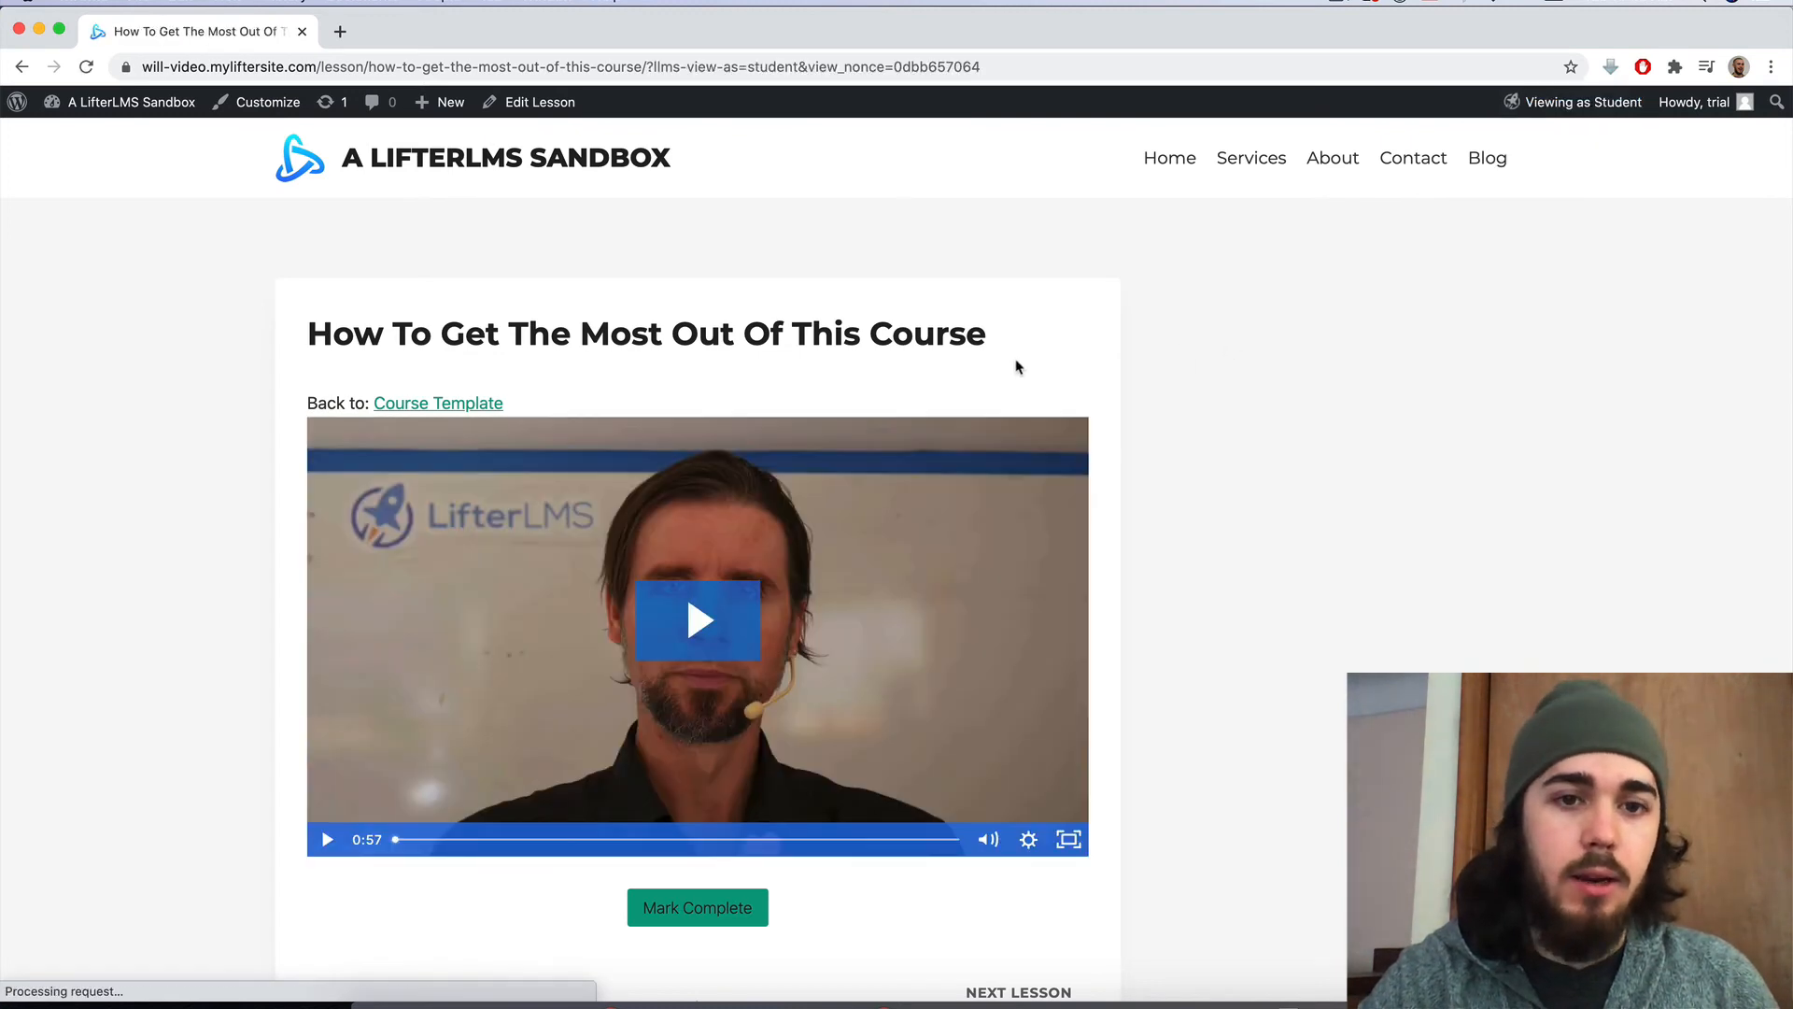